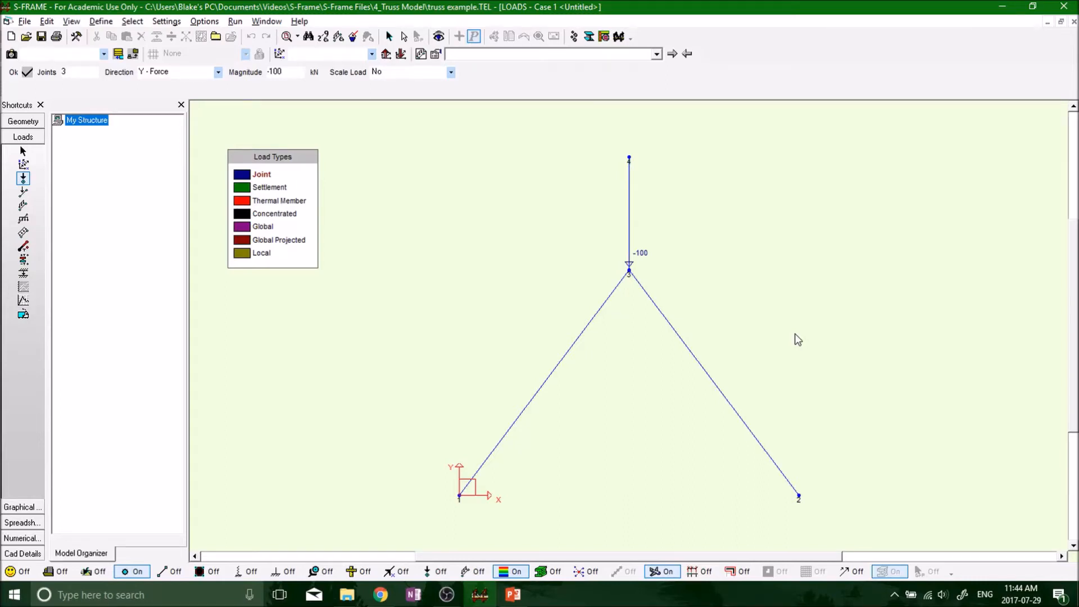
mouse_move(659, 238)
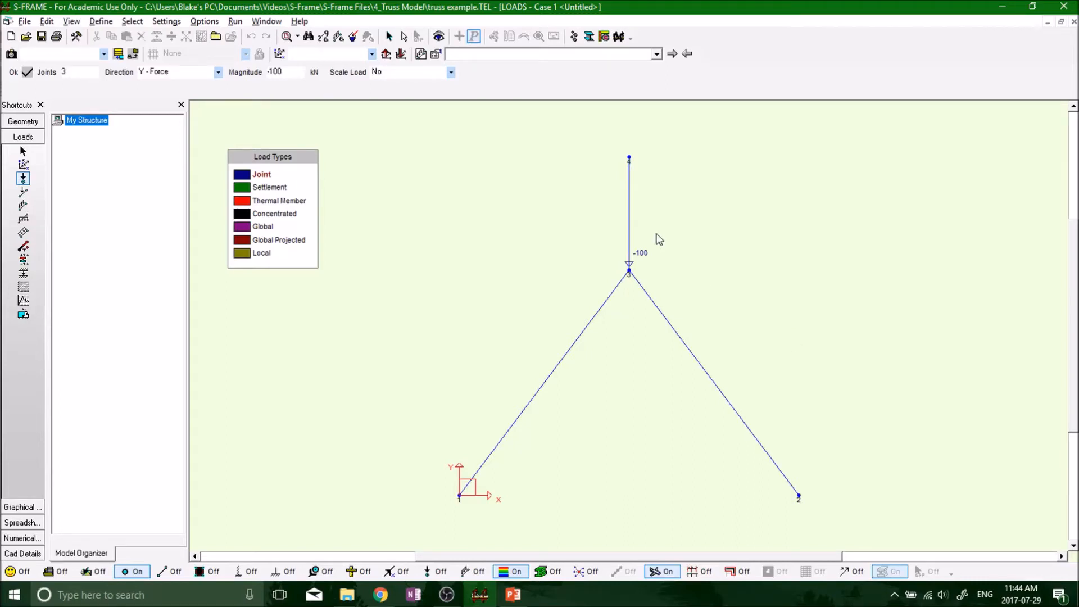
mouse_move(422, 242)
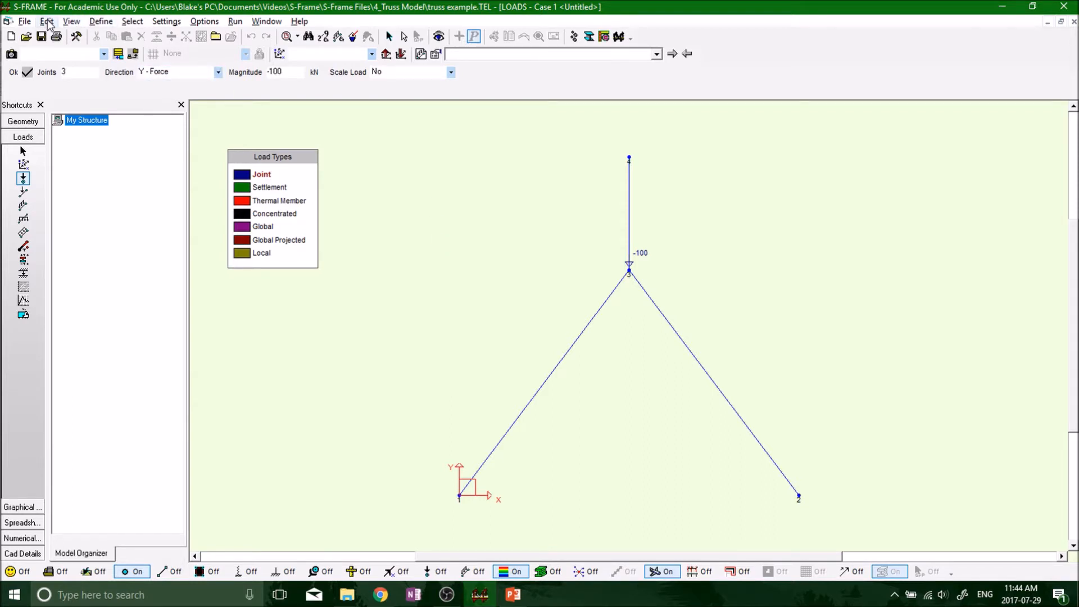
- Set load case 1's scale to 1 in the Edit Load Status dialog
click(46, 20)
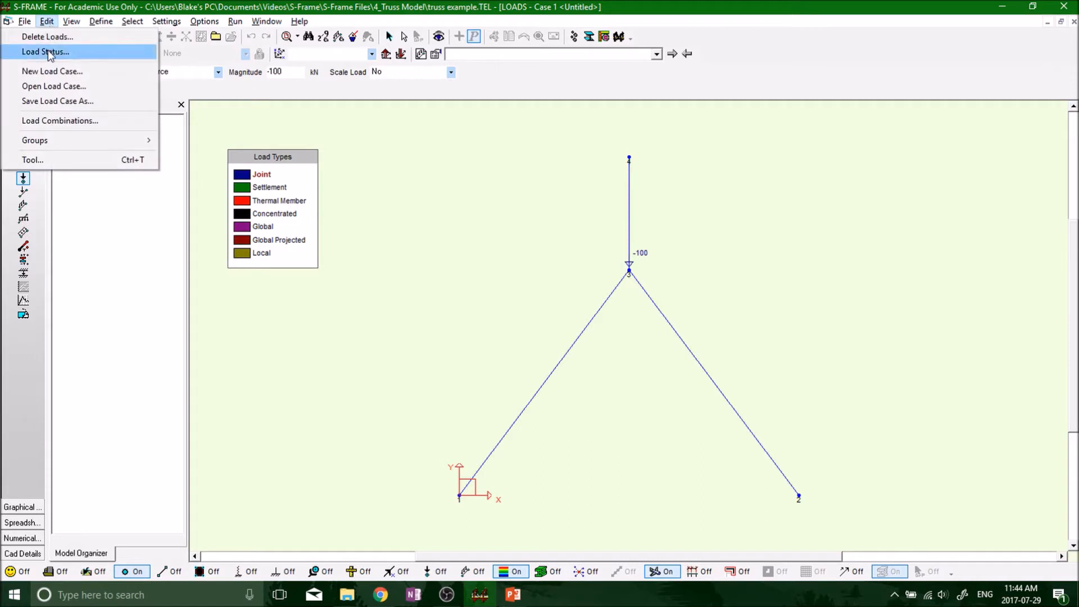
click(45, 52)
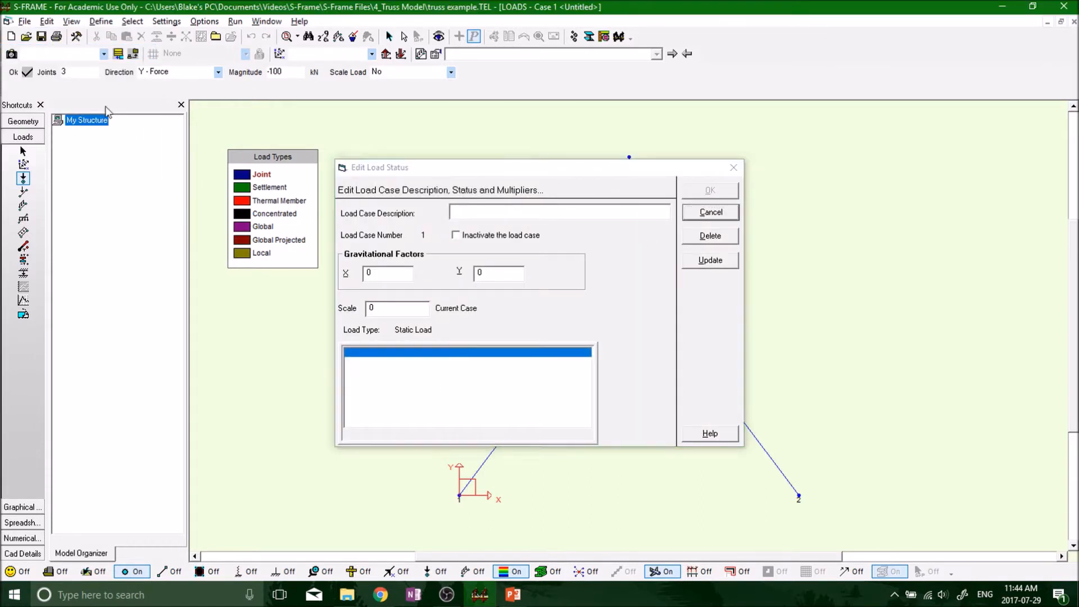
click(46, 20)
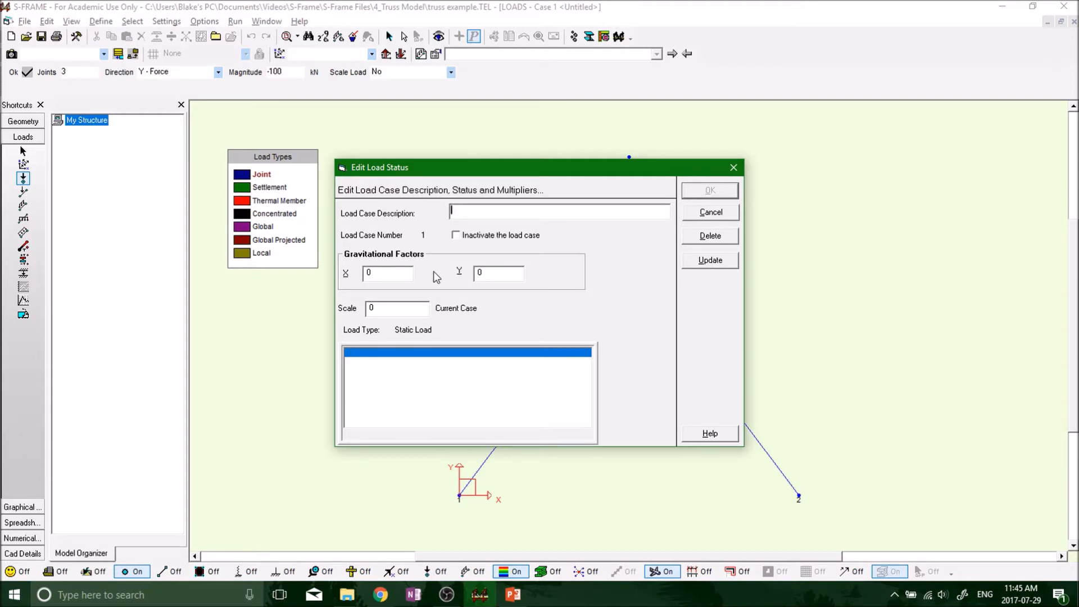
click(558, 212)
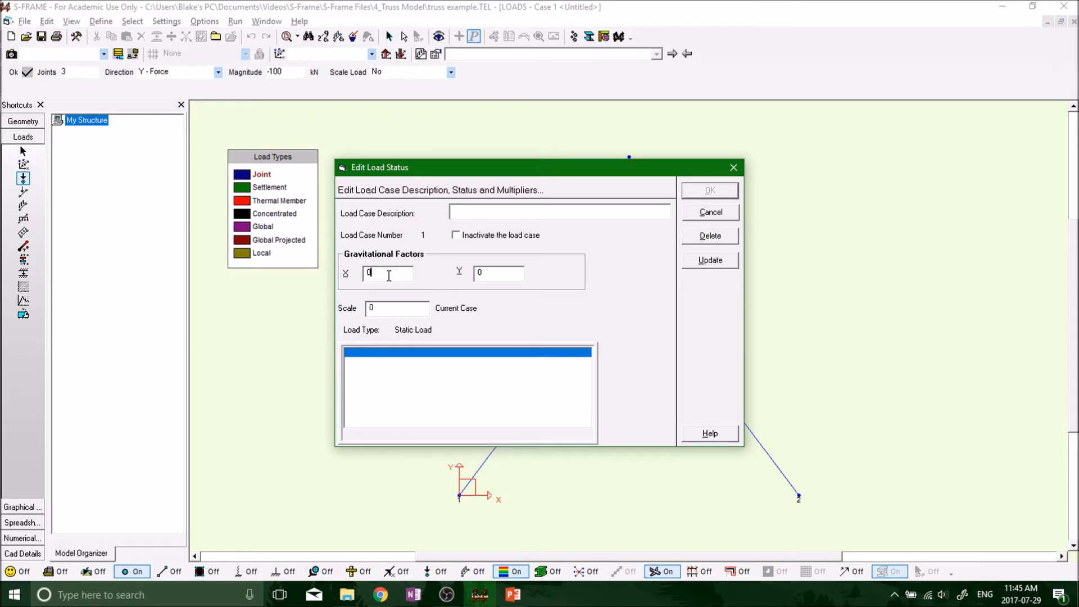
click(498, 272)
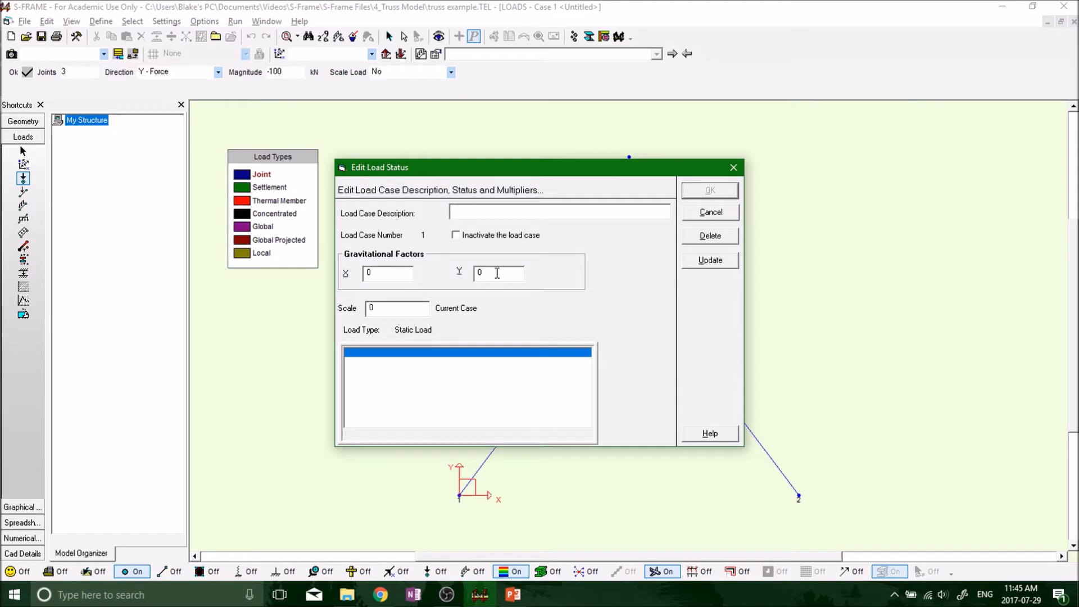
click(385, 308)
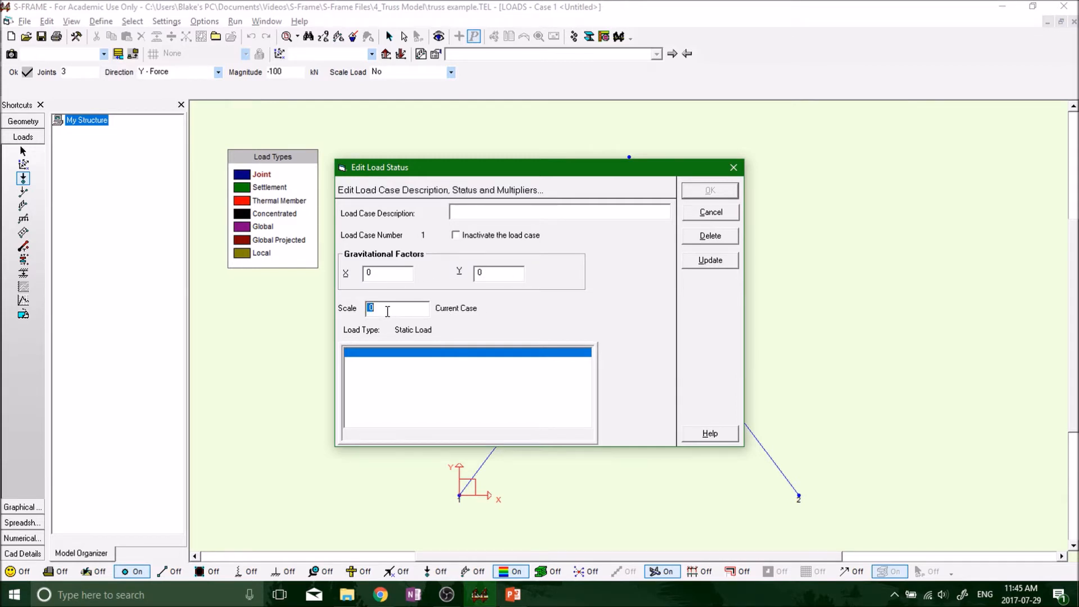
text(1)
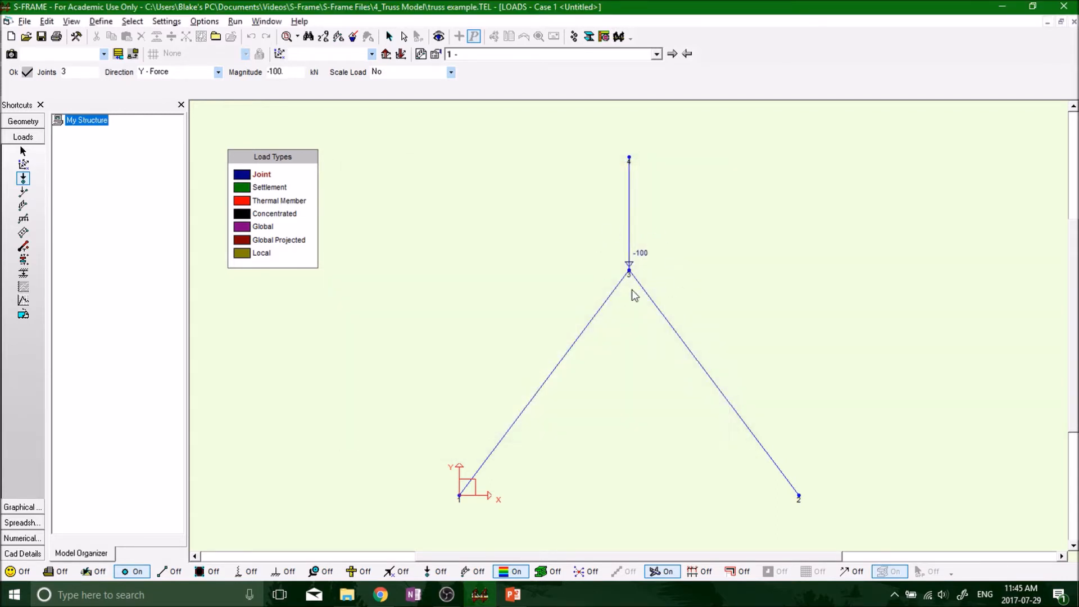
mouse_move(633, 289)
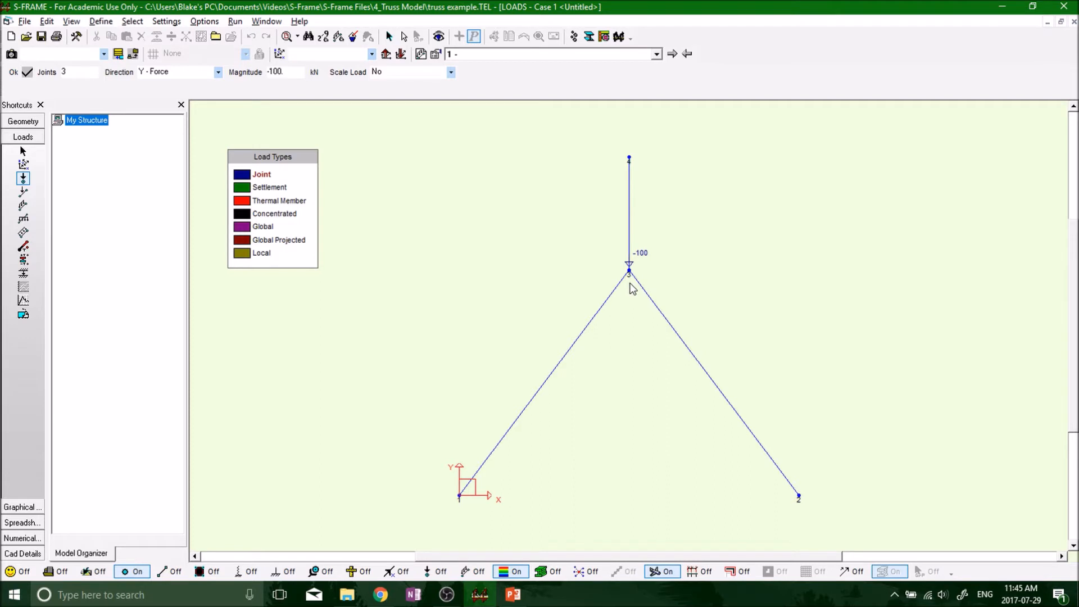
mouse_move(626, 279)
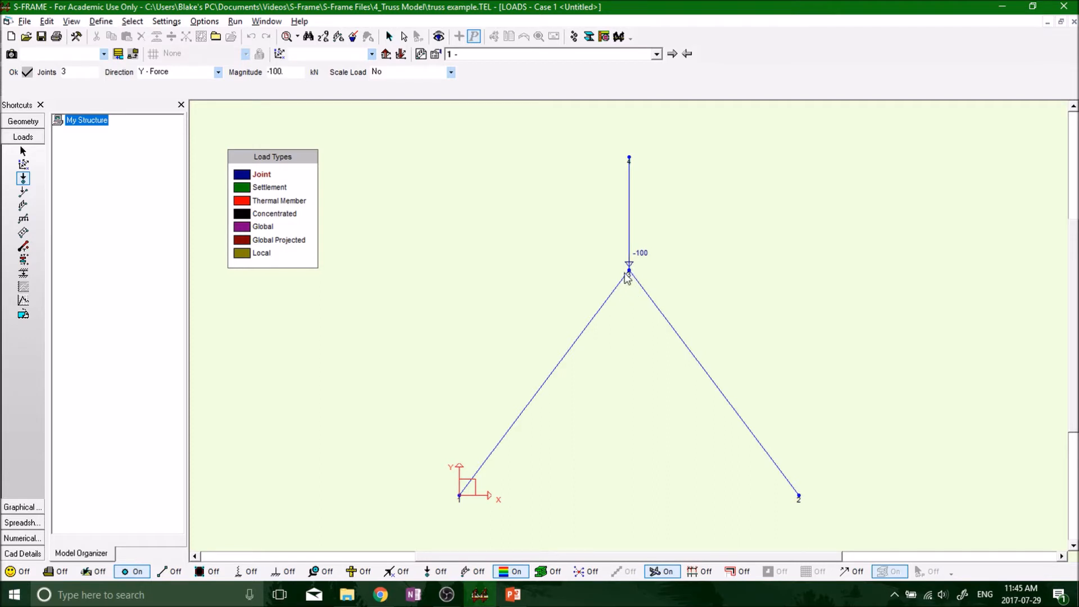
mouse_move(596, 286)
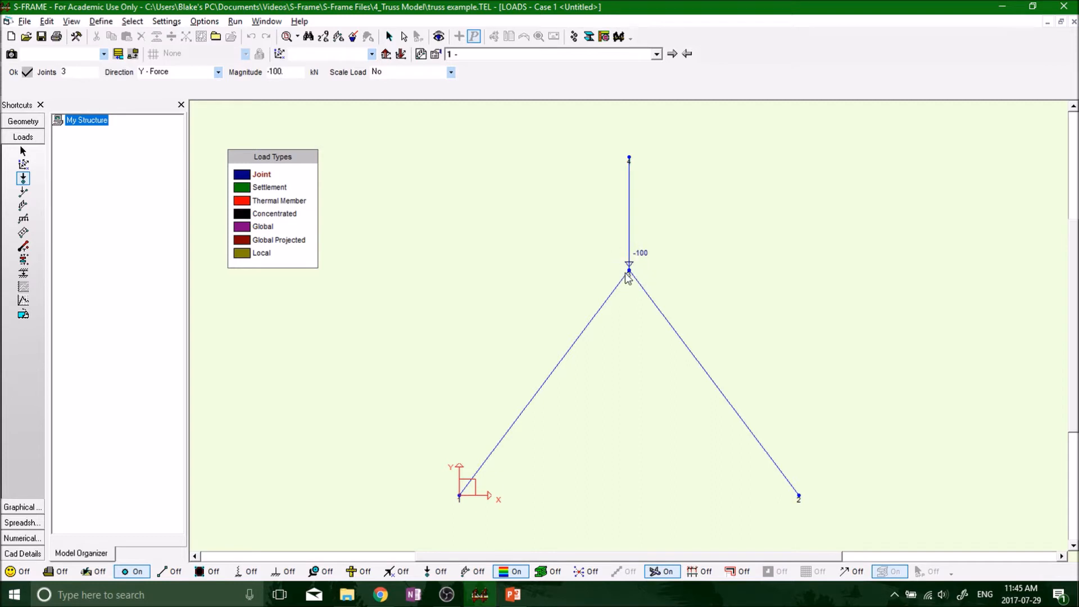
mouse_move(516, 277)
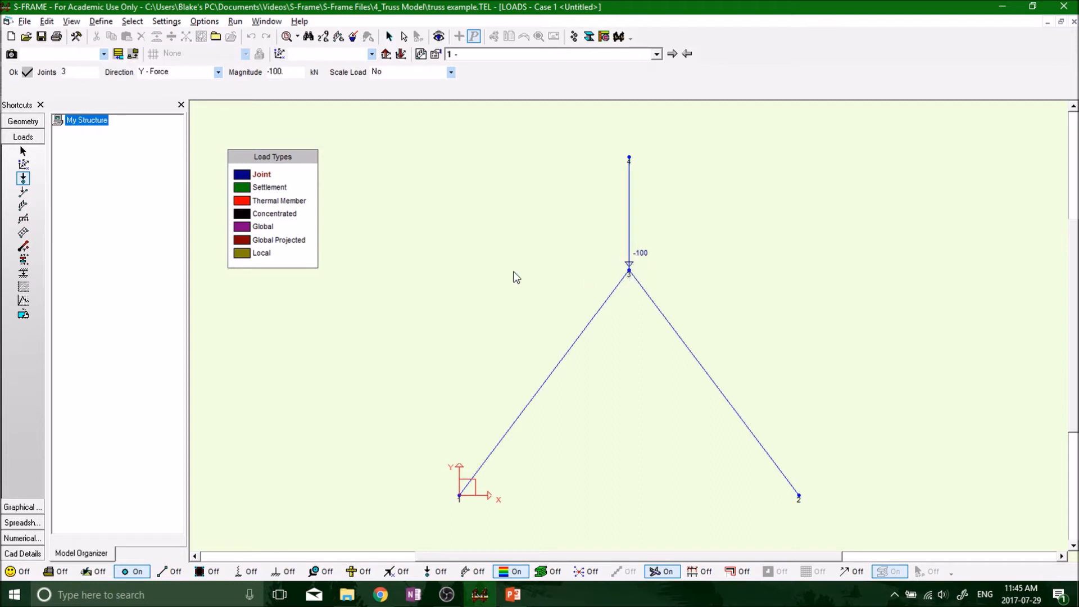
mouse_move(575, 283)
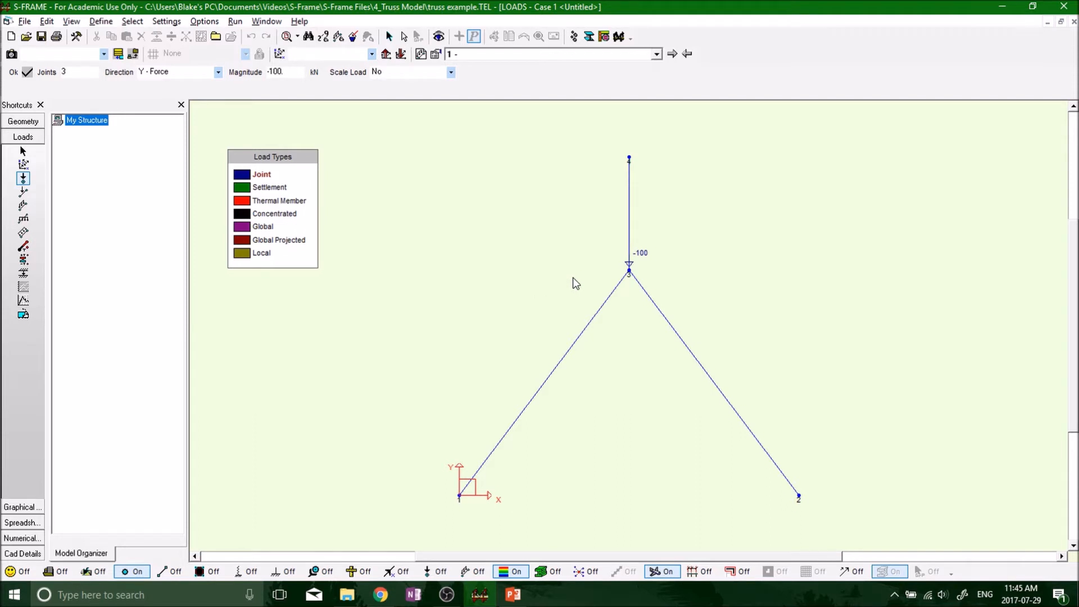
mouse_move(632, 263)
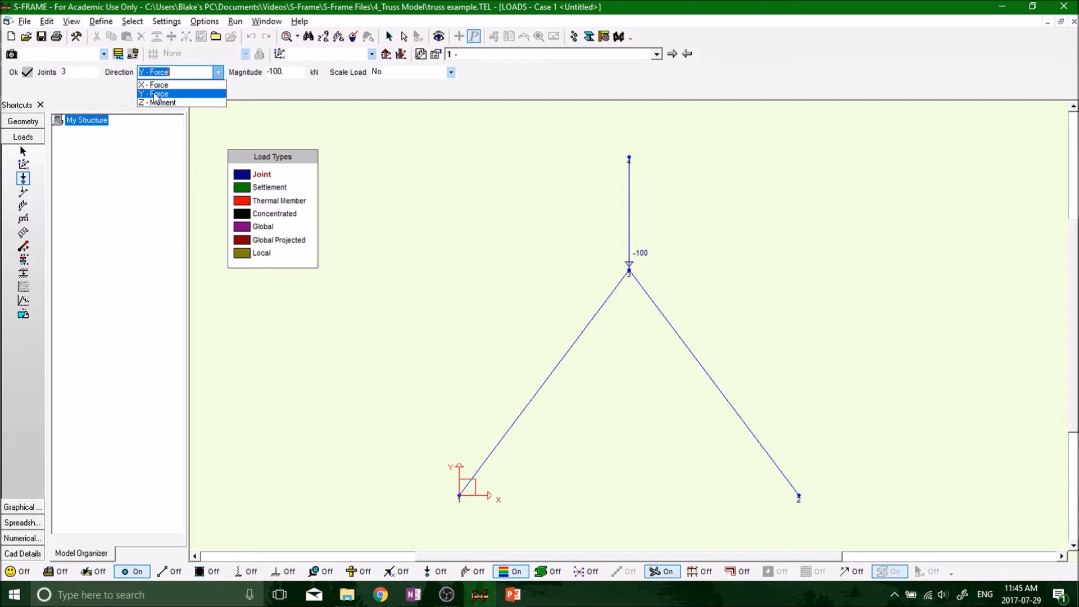
- Make the -100 kN joint load at joint 3 act in the X direction
click(153, 85)
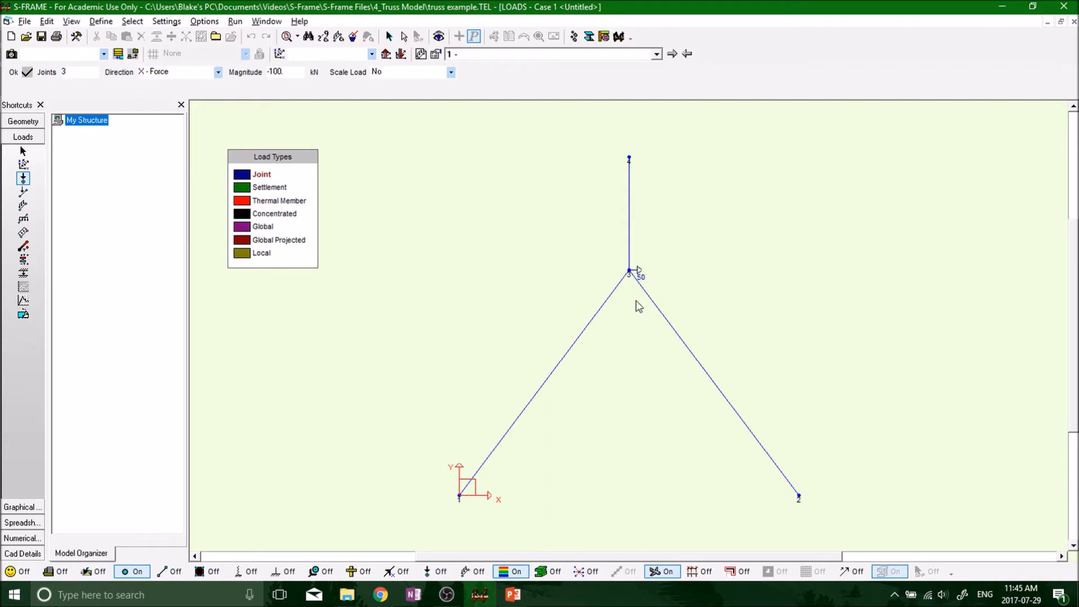
mouse_move(372, 306)
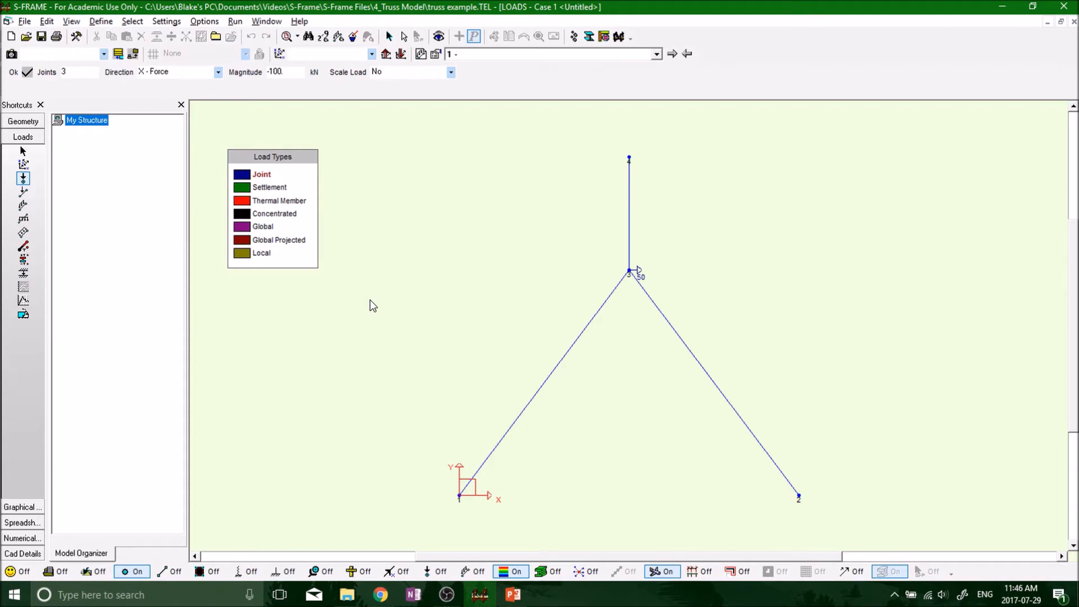
mouse_move(272, 271)
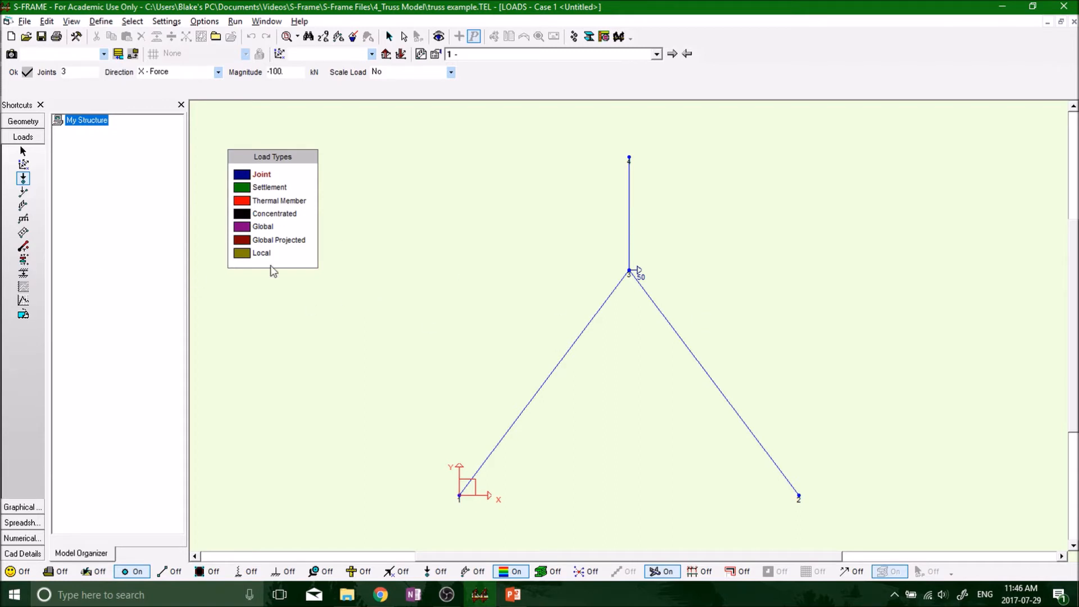
mouse_move(418, 358)
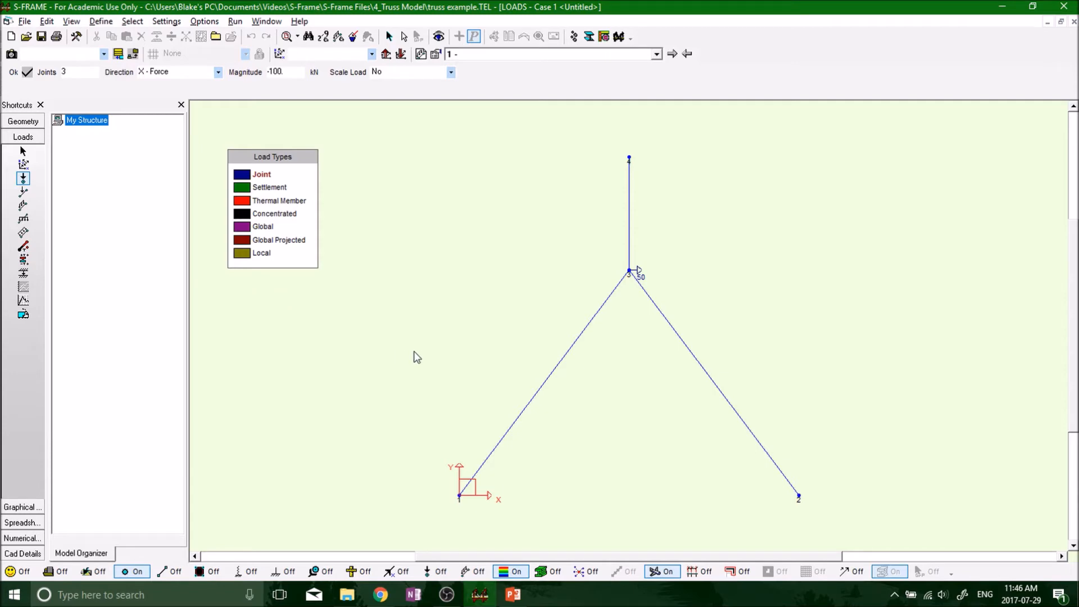
mouse_move(334, 321)
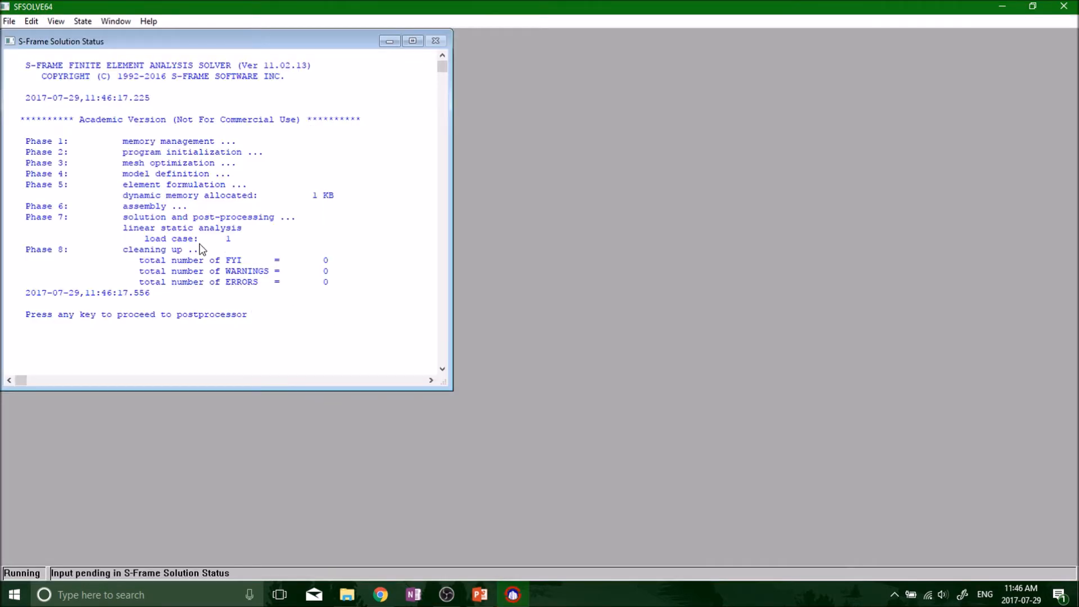
mouse_move(331, 267)
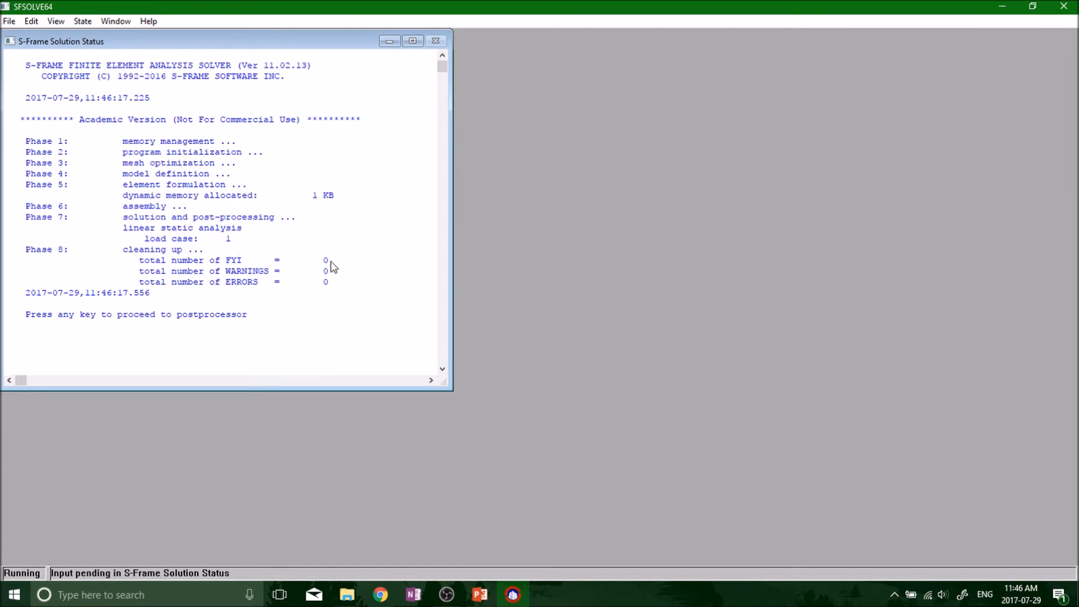
mouse_move(346, 289)
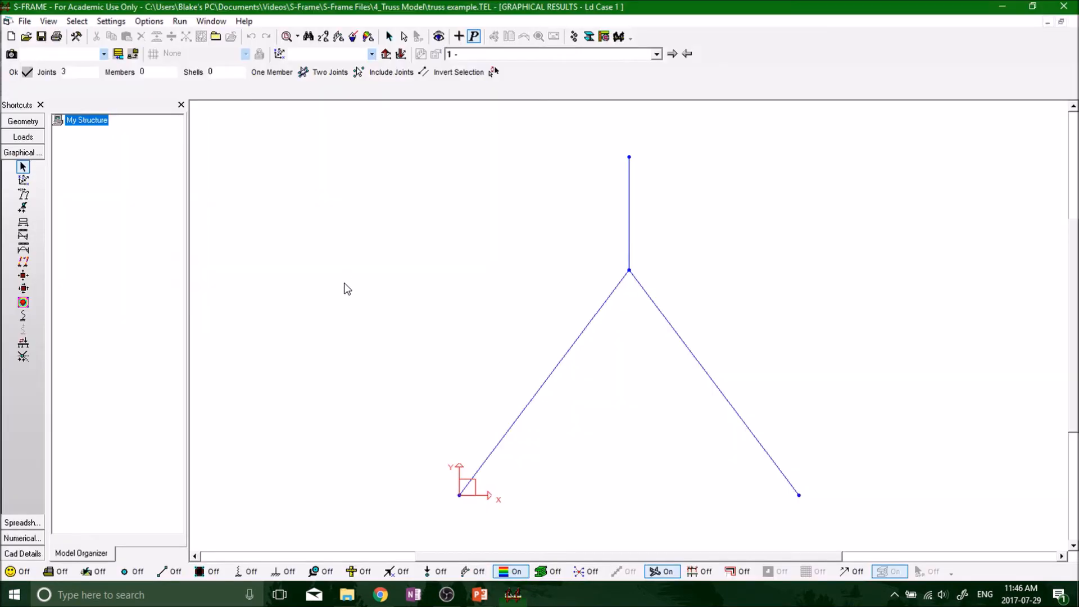
mouse_move(274, 347)
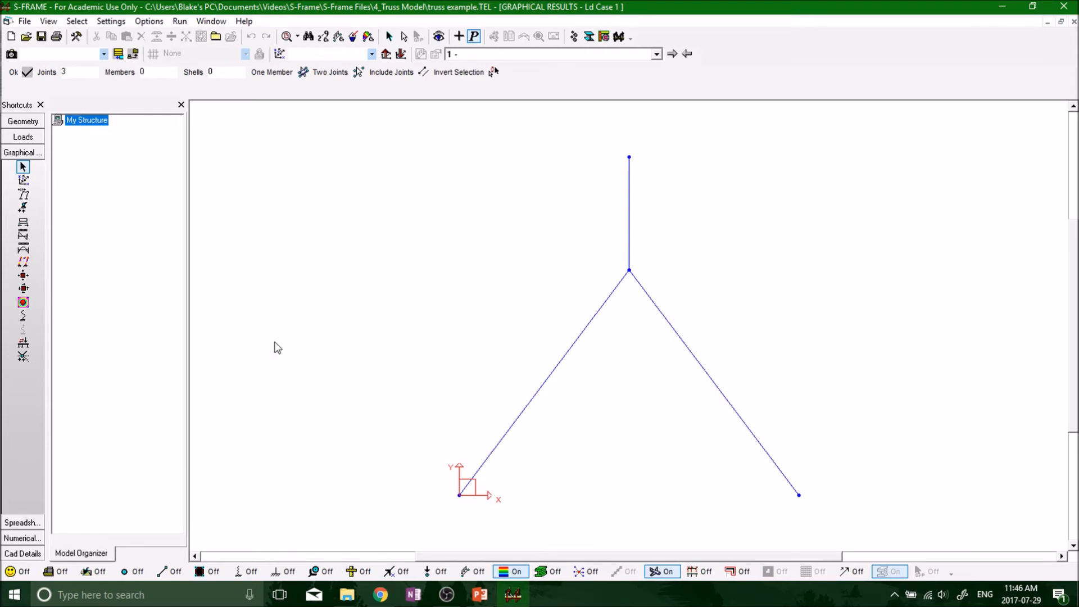
mouse_move(4, 509)
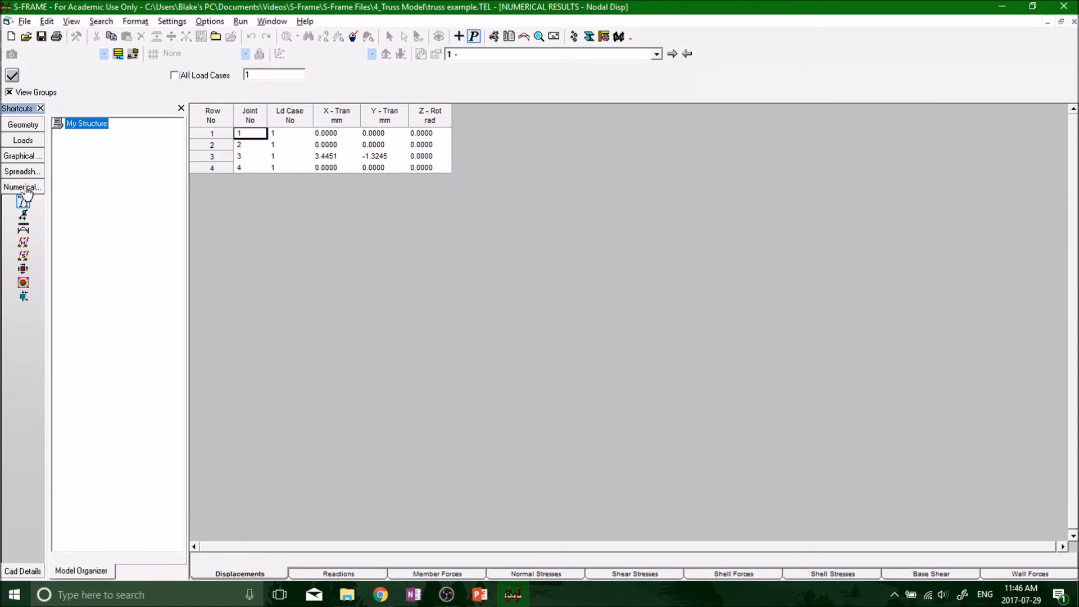
mouse_move(16, 260)
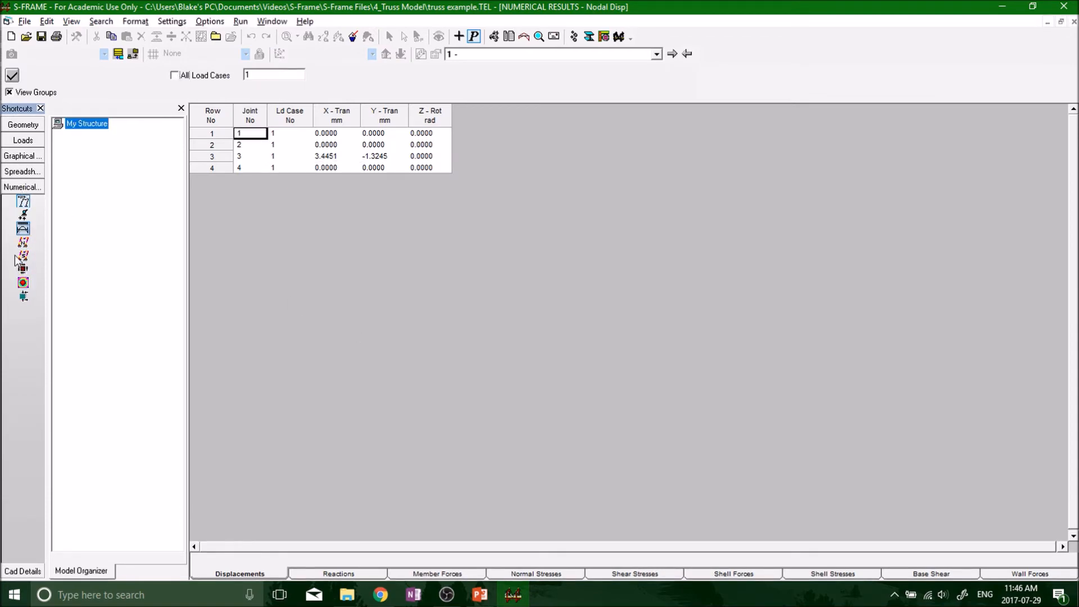
mouse_move(22, 201)
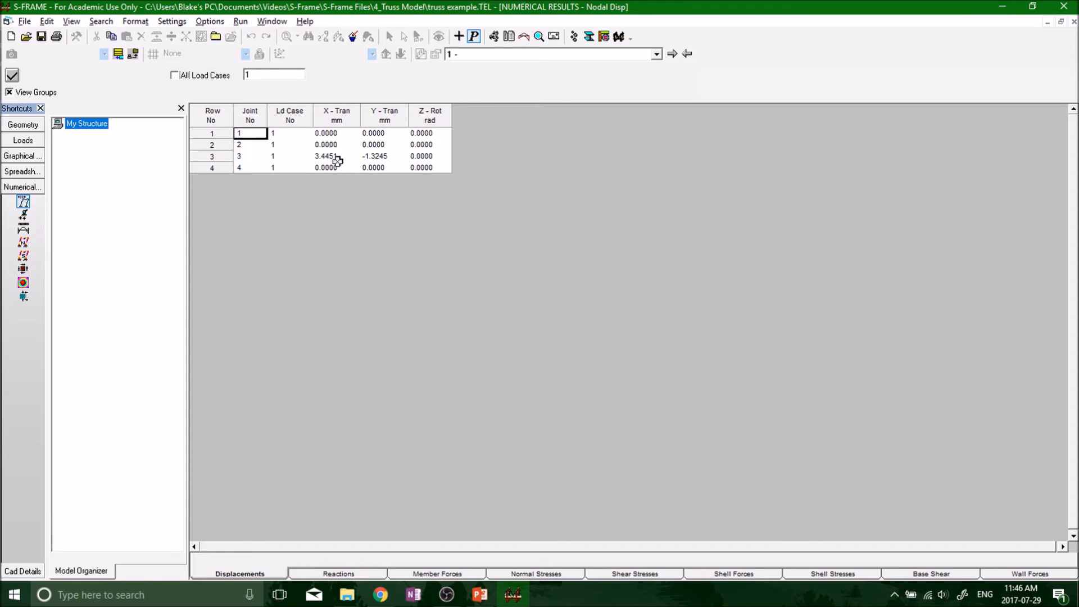
mouse_move(337, 216)
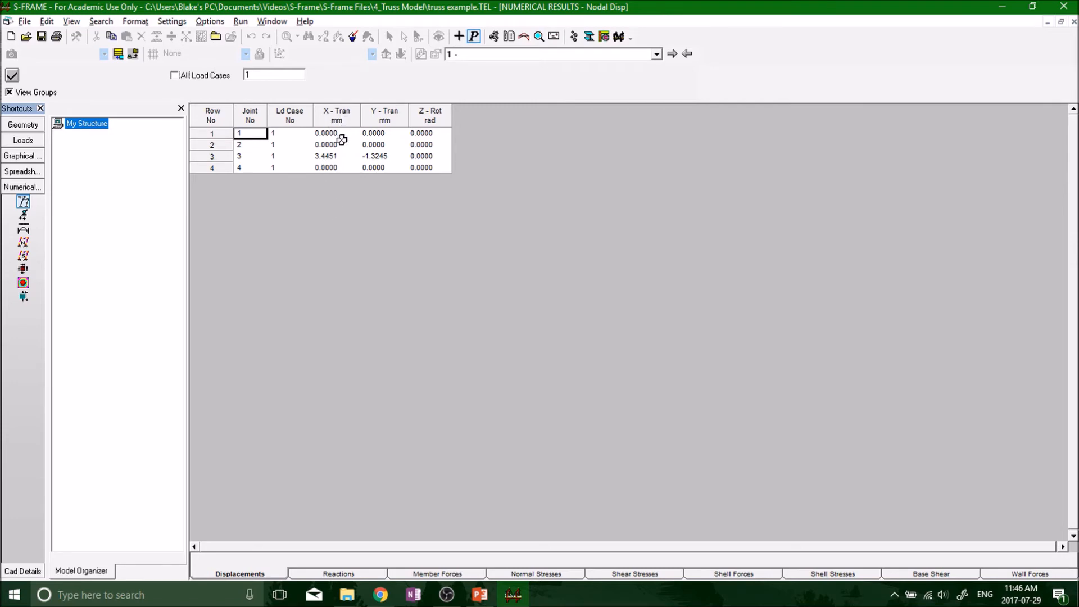
mouse_move(341, 167)
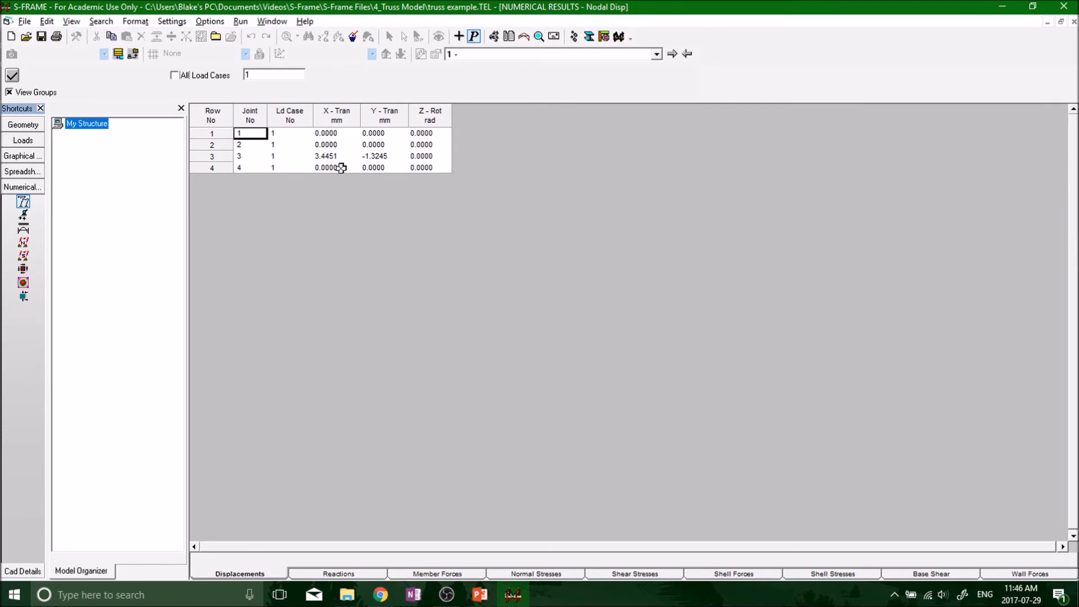
mouse_move(398, 200)
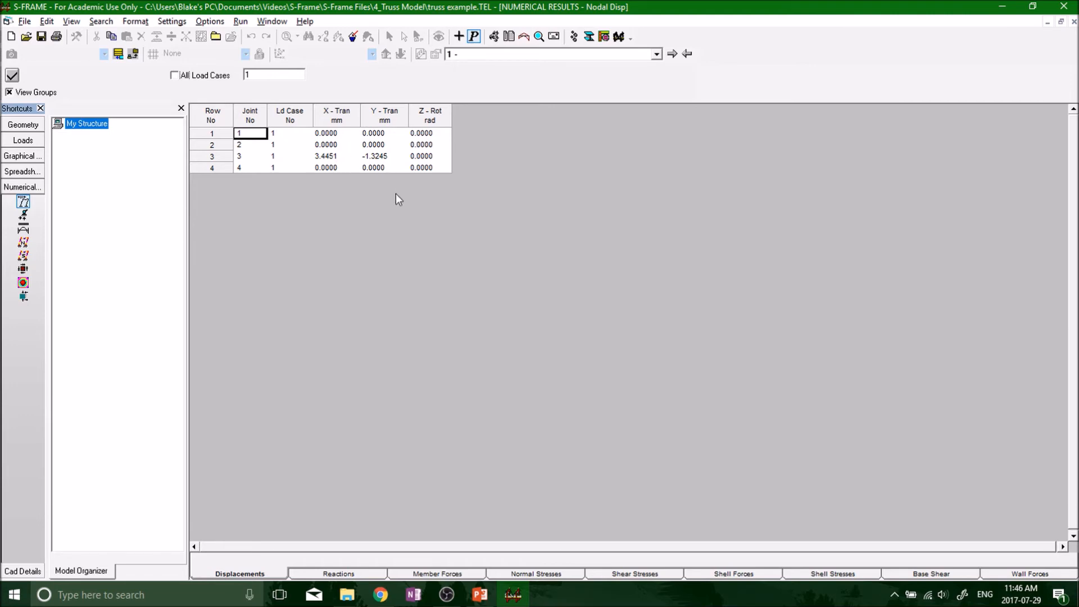
mouse_move(412, 225)
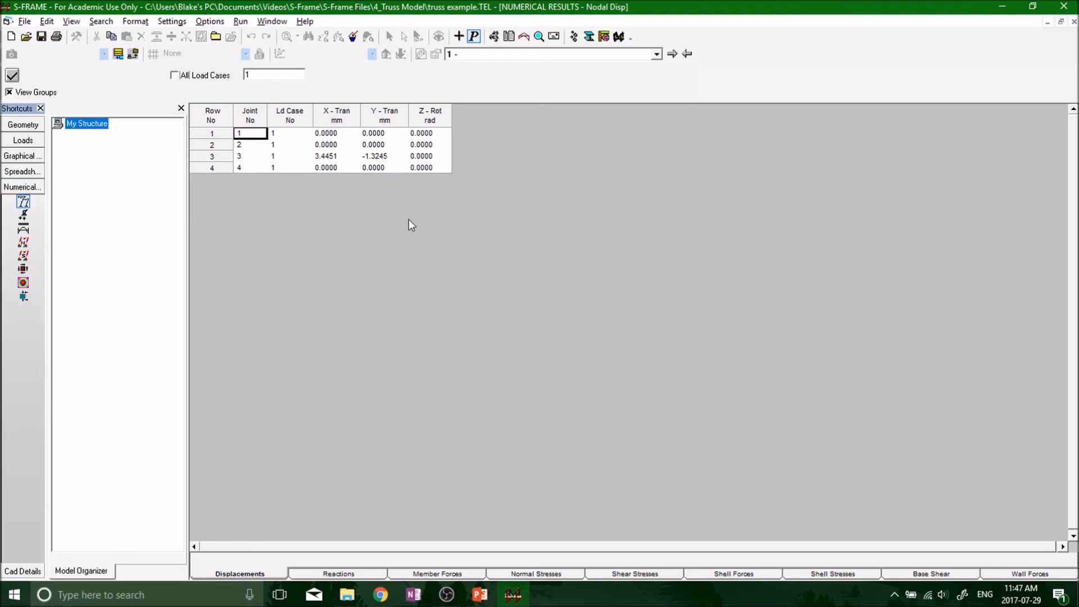
mouse_move(398, 229)
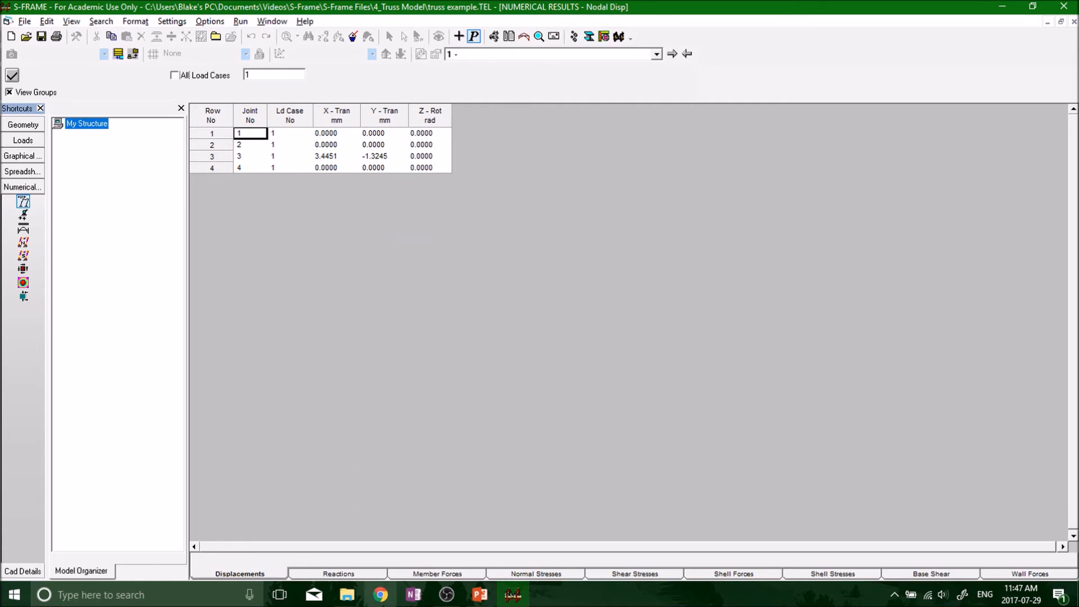
mouse_move(422, 353)
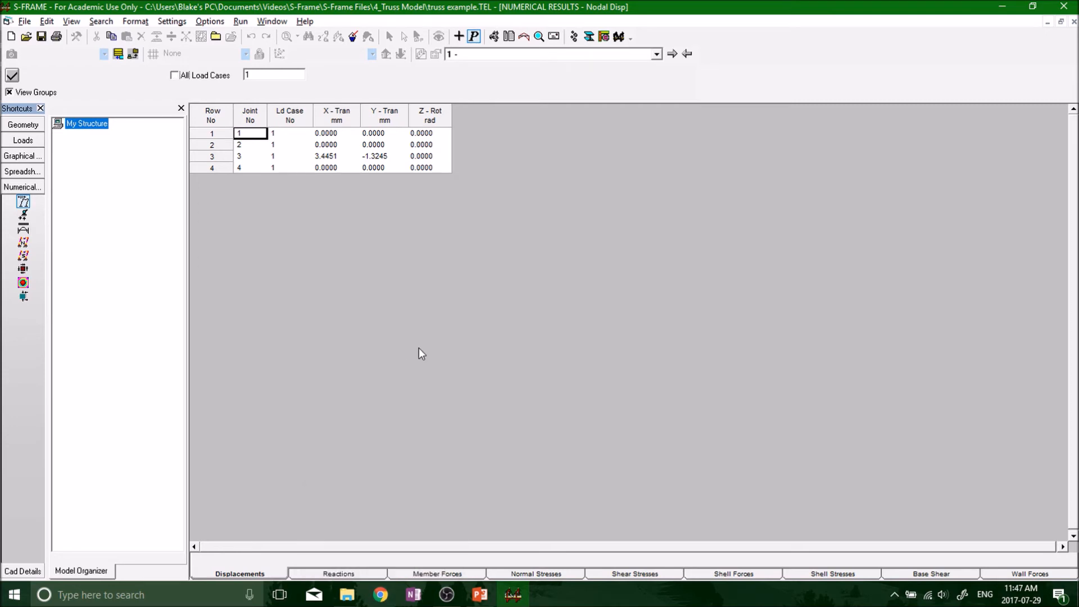
mouse_move(441, 343)
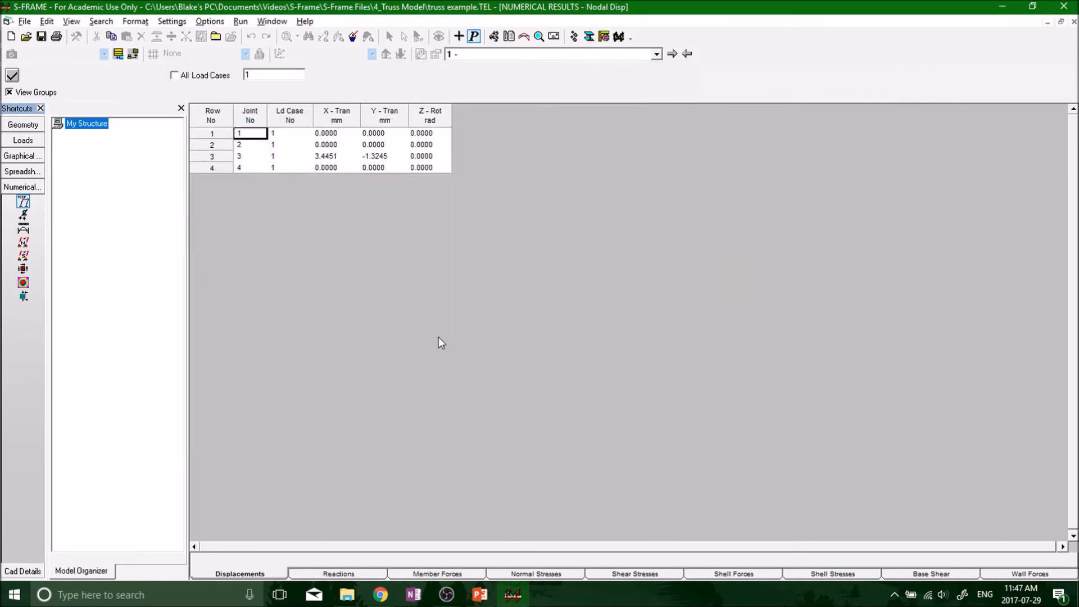
- Switch to the YouTube Part 2 video showing joint 3 displacements 0.0035 m and -0.00132 m
click(379, 595)
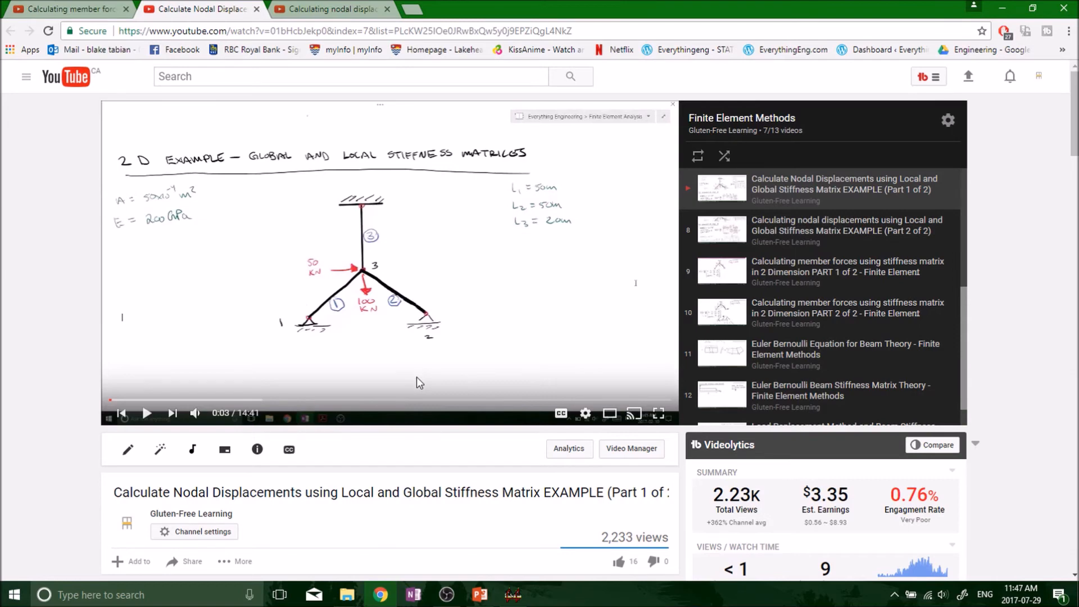
mouse_move(331, 9)
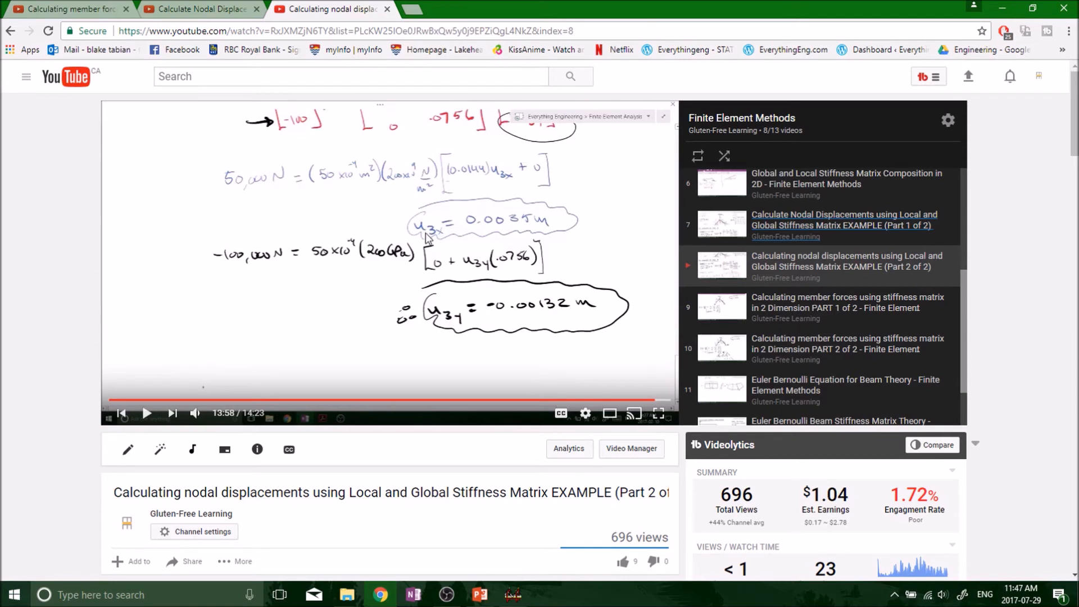
mouse_move(428, 237)
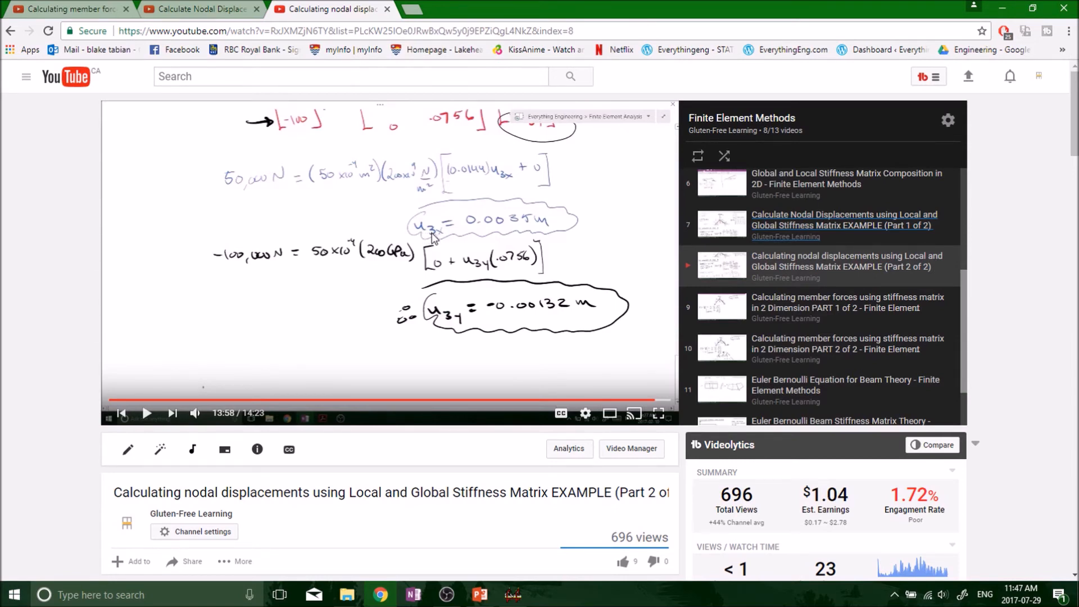
mouse_move(482, 230)
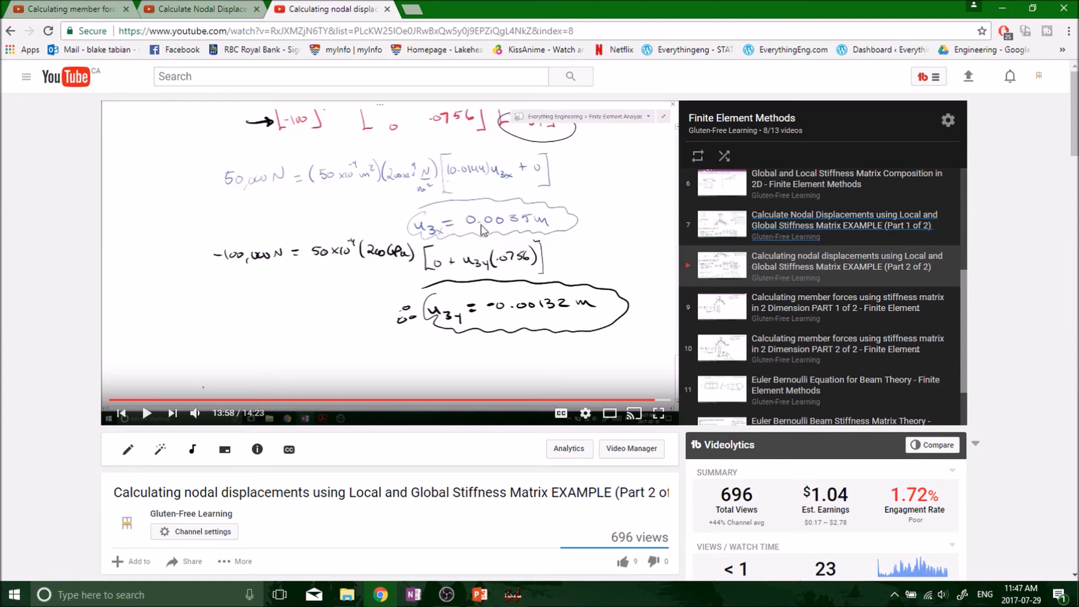
mouse_move(541, 226)
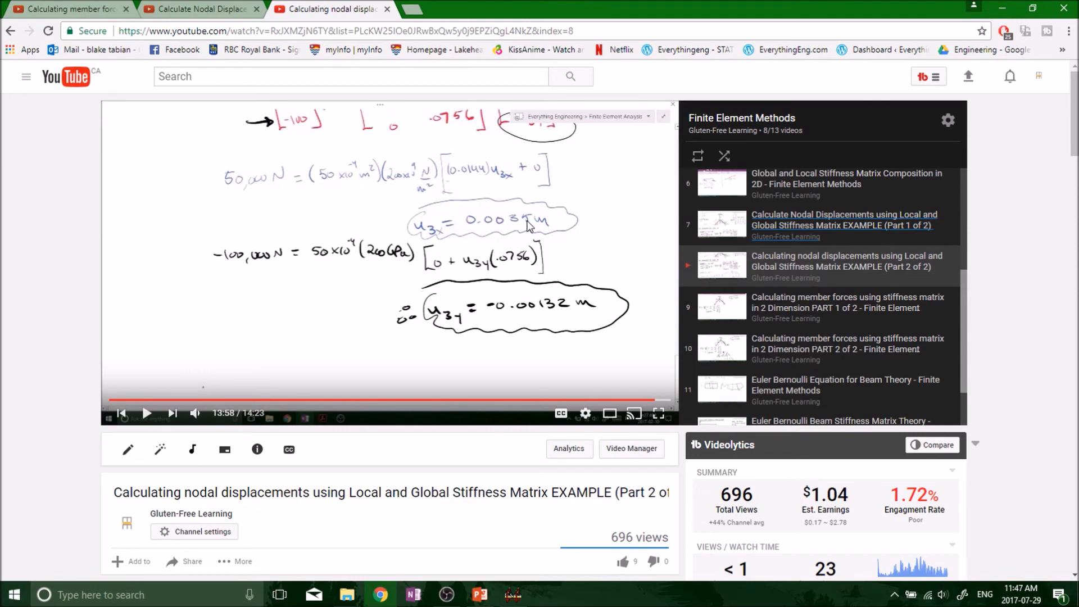
- Return to S-FRAME and single out joint 3's 3.4451 mm X translation
click(512, 594)
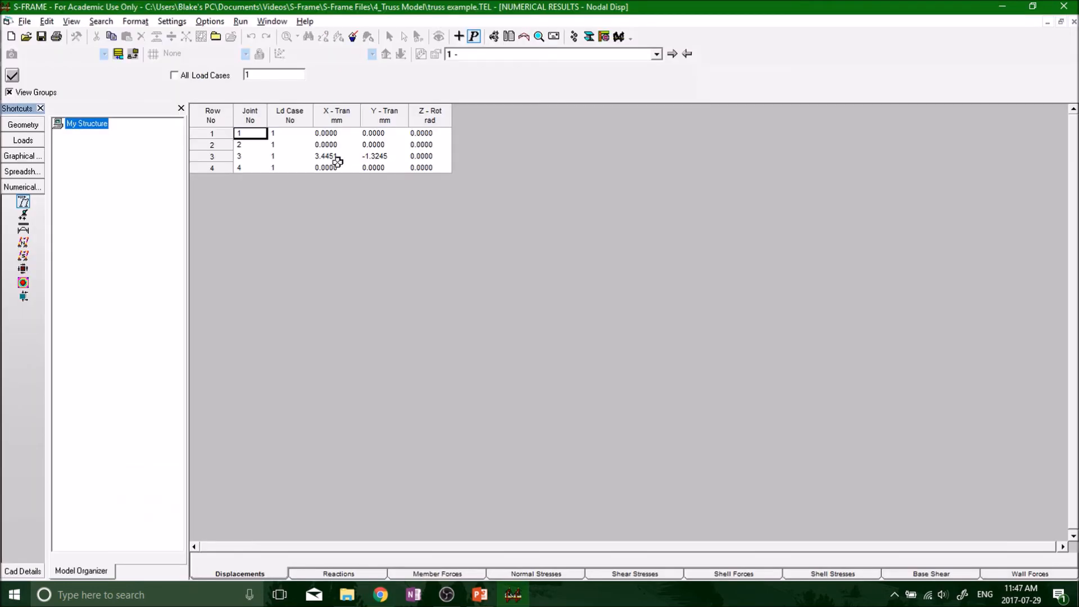
click(336, 155)
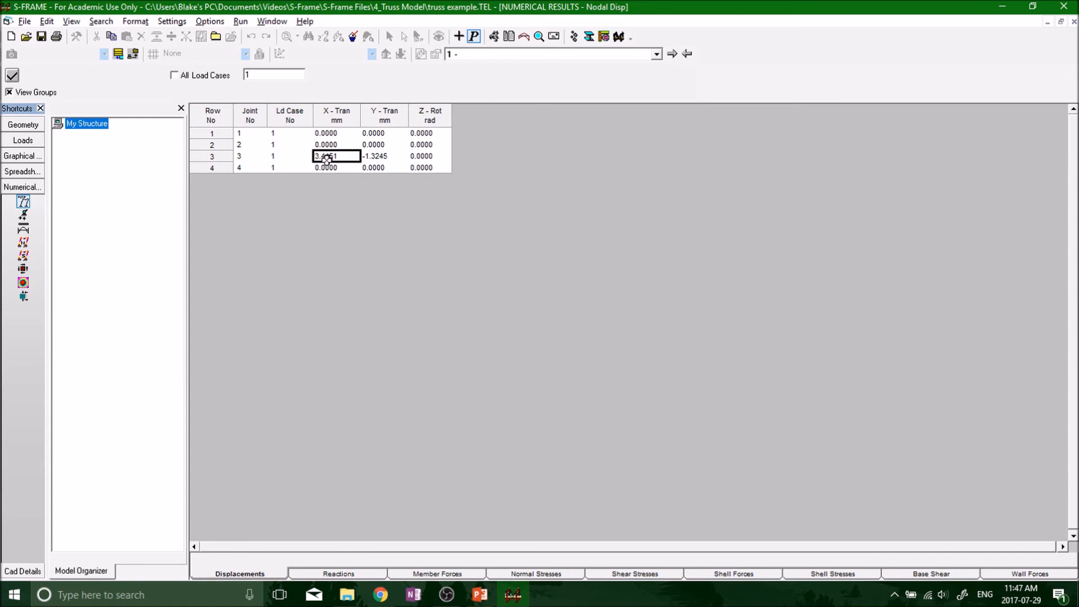
mouse_move(363, 218)
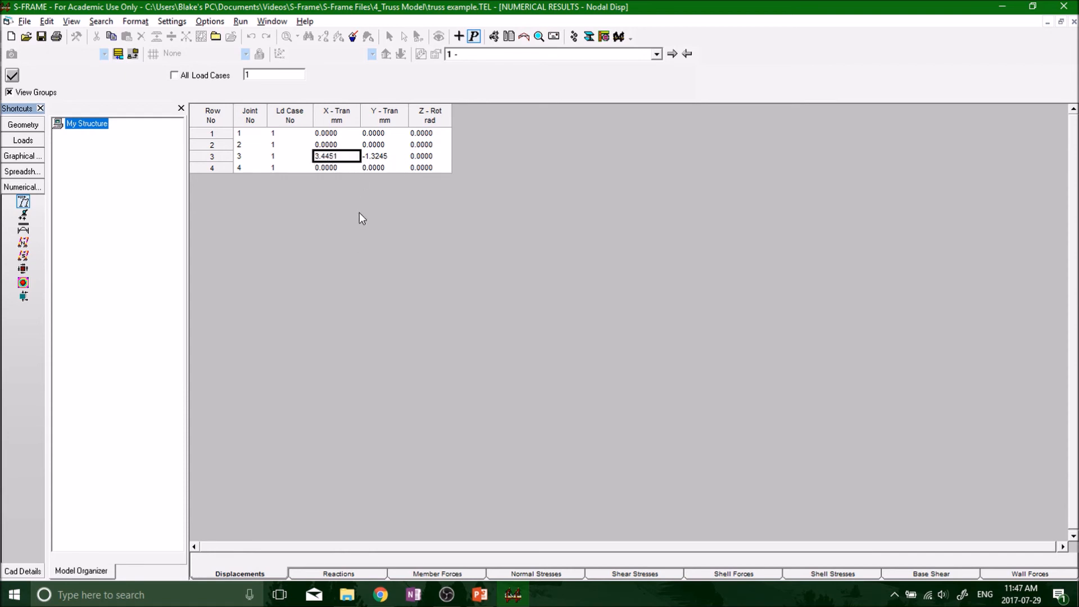
mouse_move(345, 169)
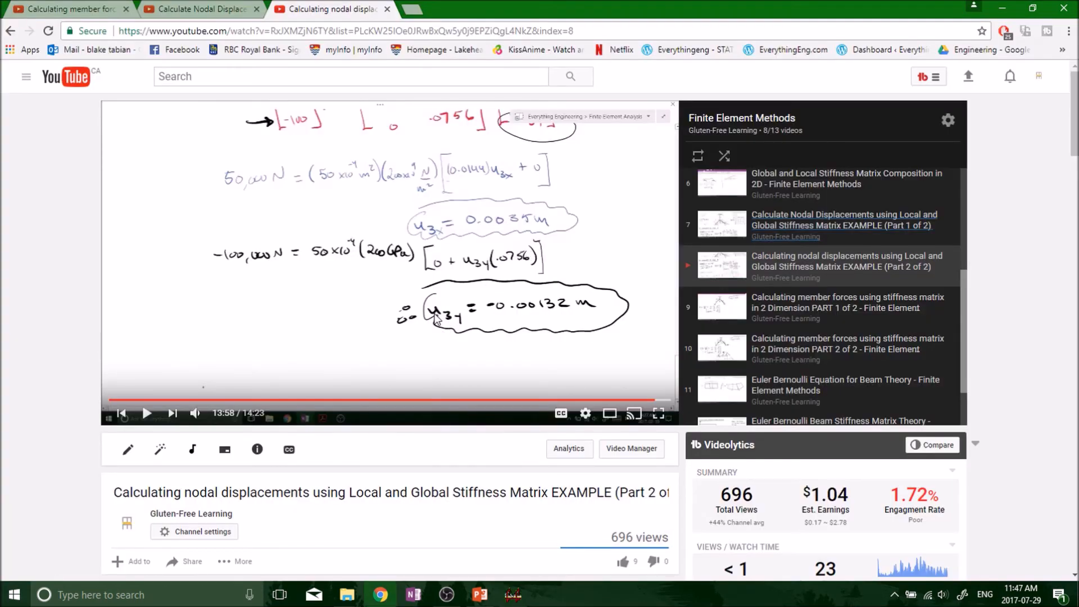
mouse_move(449, 324)
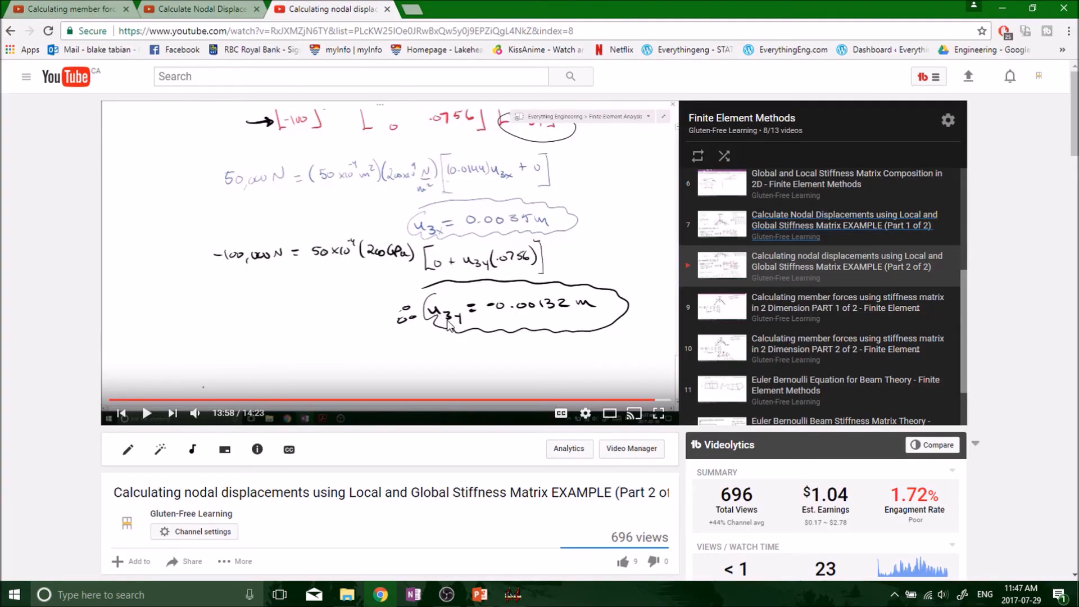
mouse_move(477, 322)
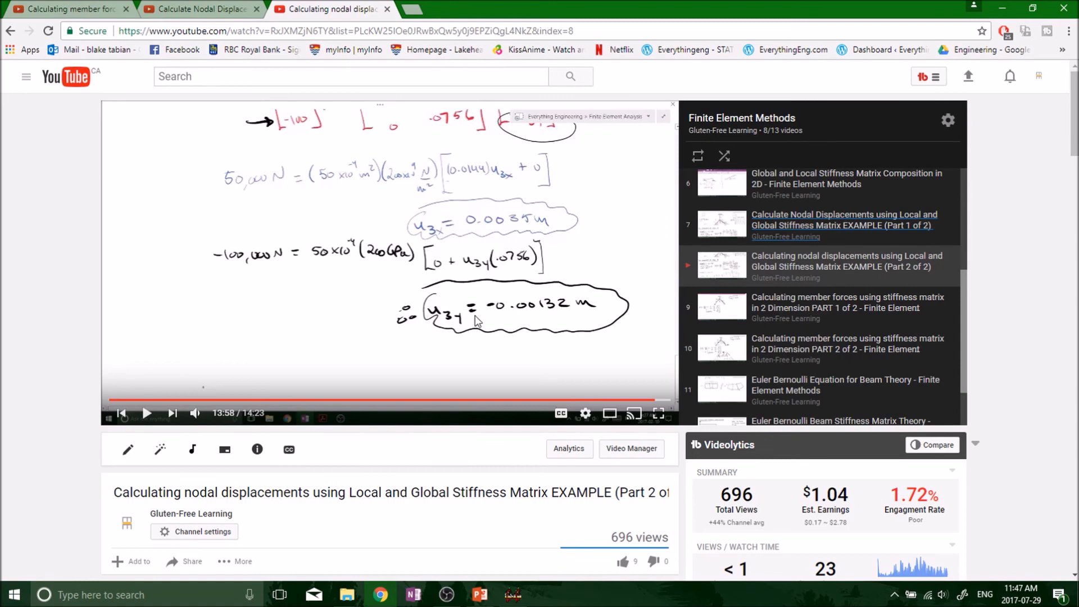
mouse_move(532, 317)
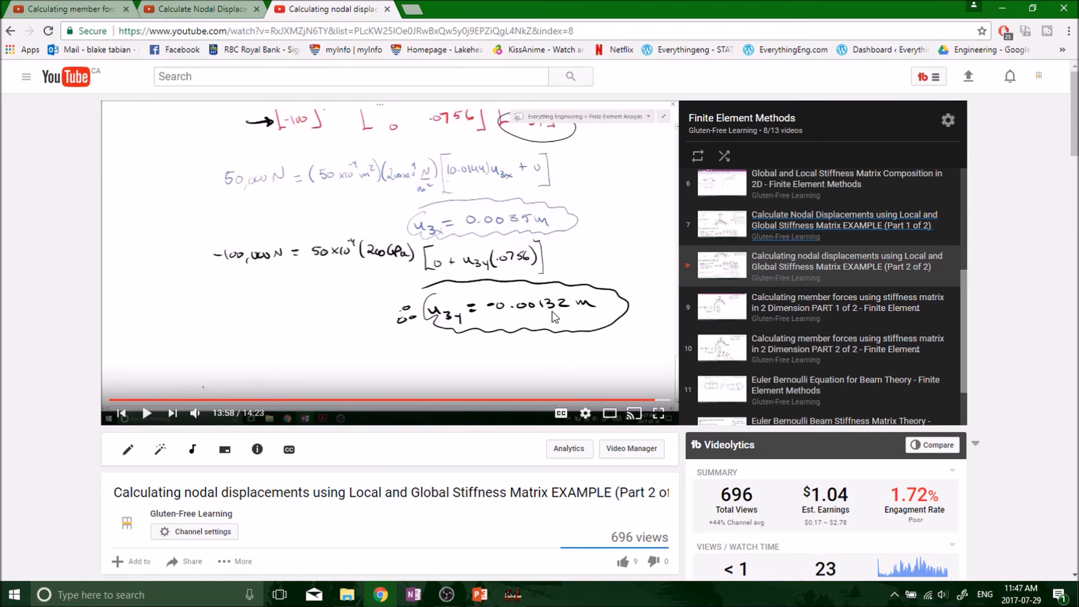
mouse_move(573, 318)
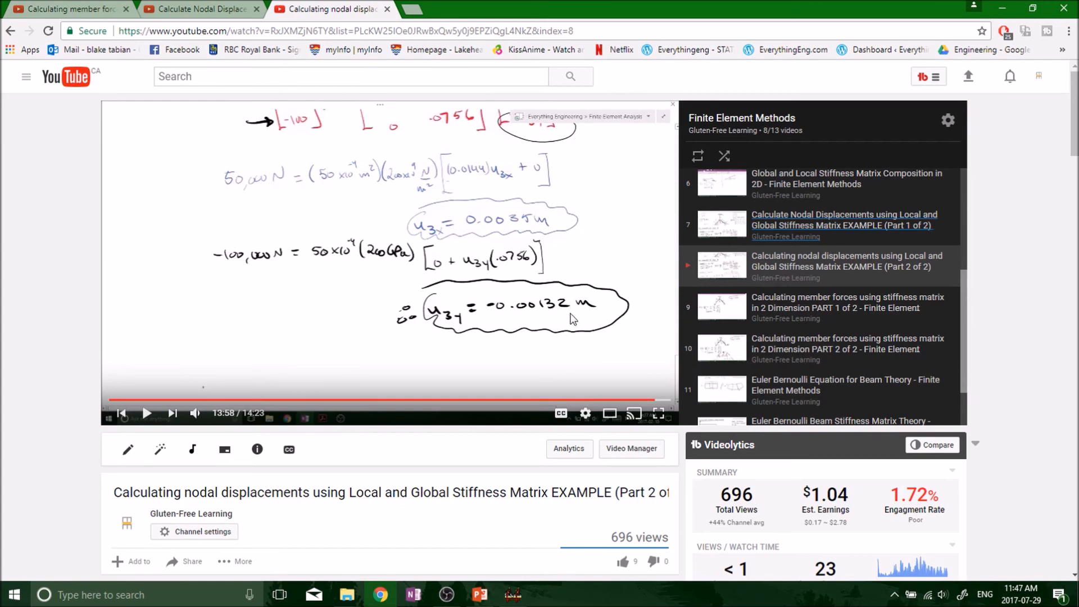
- Compare joint 3's -1.3245 mm Y translation against the video's -0.00132 m, finishing in S-FRAME
click(512, 594)
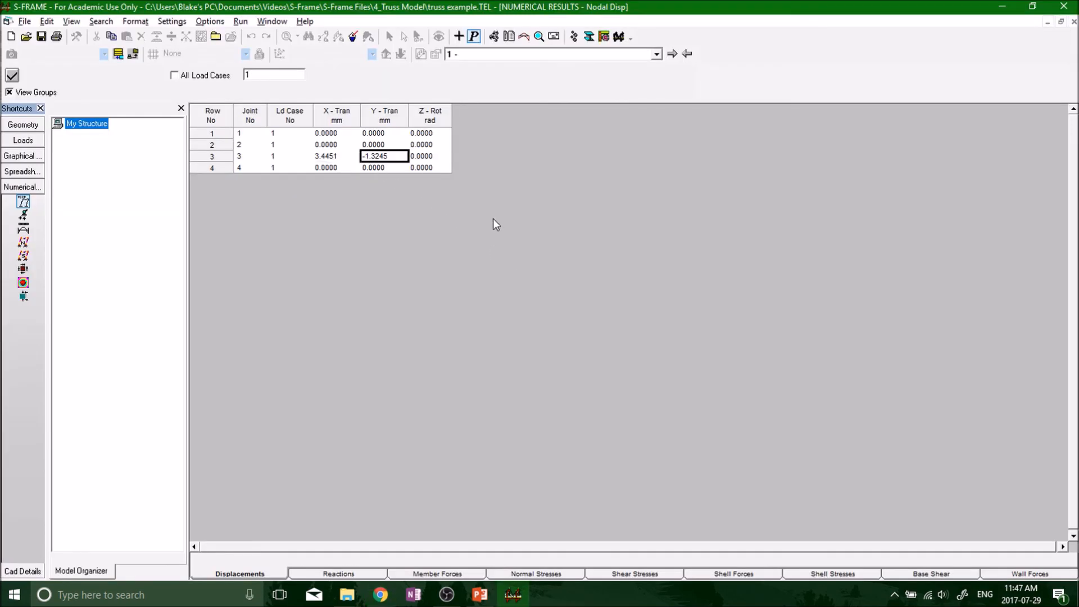
click(379, 595)
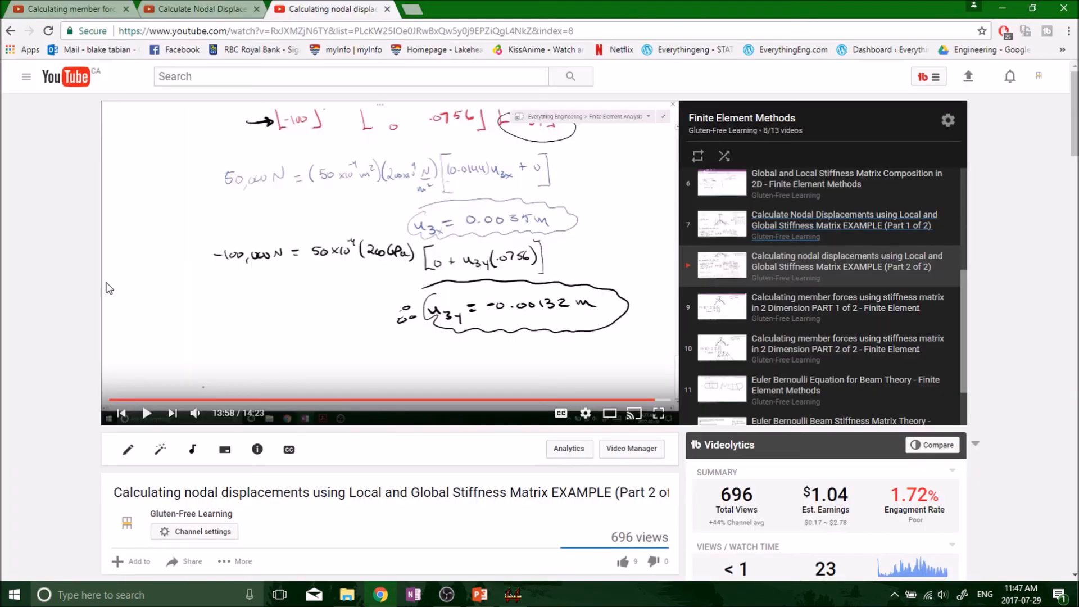
click(513, 594)
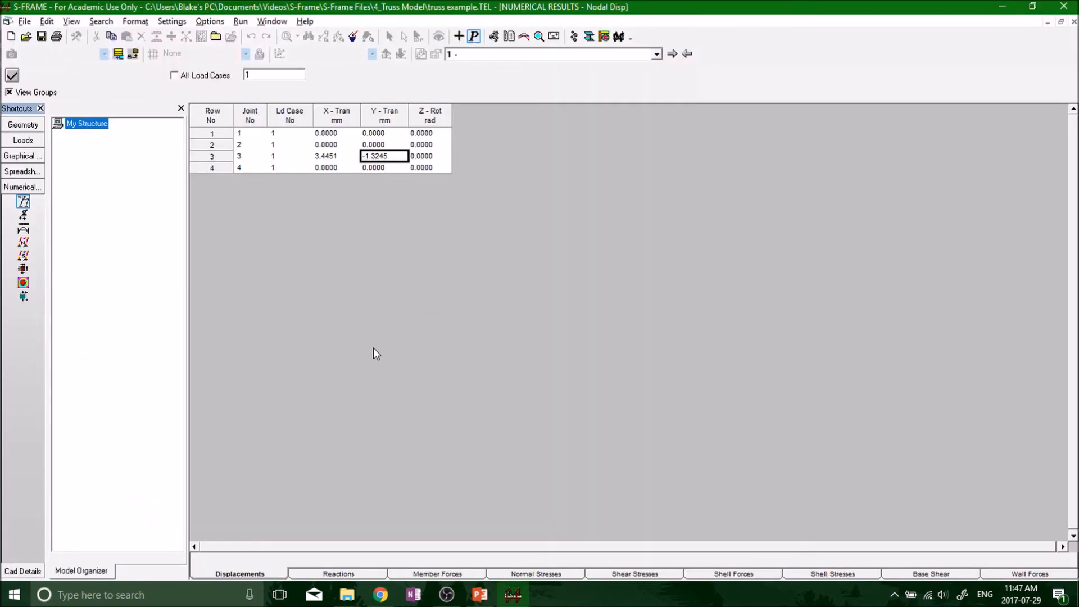
mouse_move(338, 206)
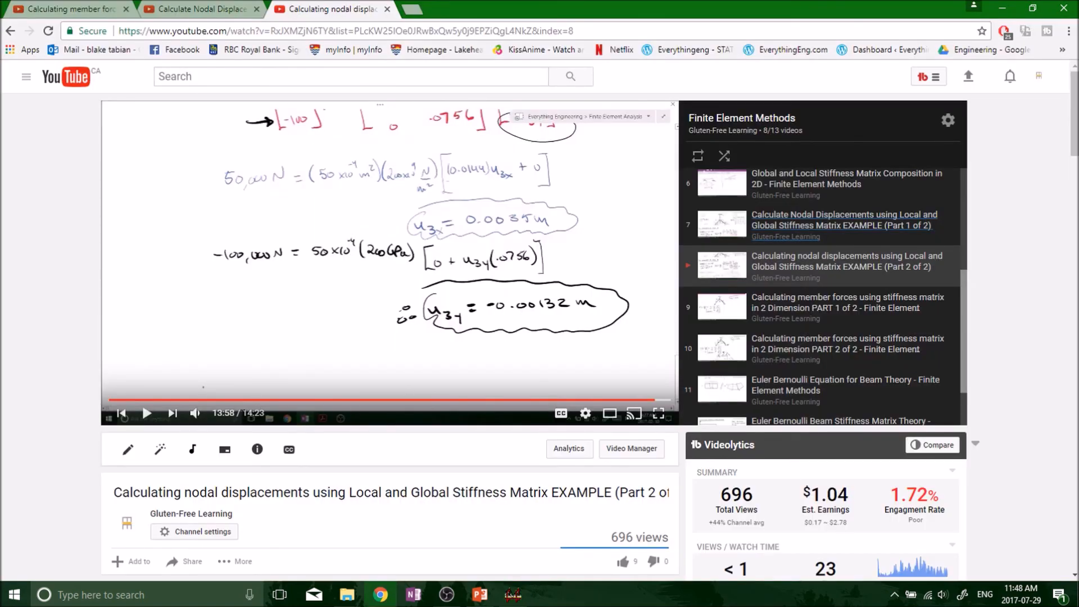
mouse_move(32, 336)
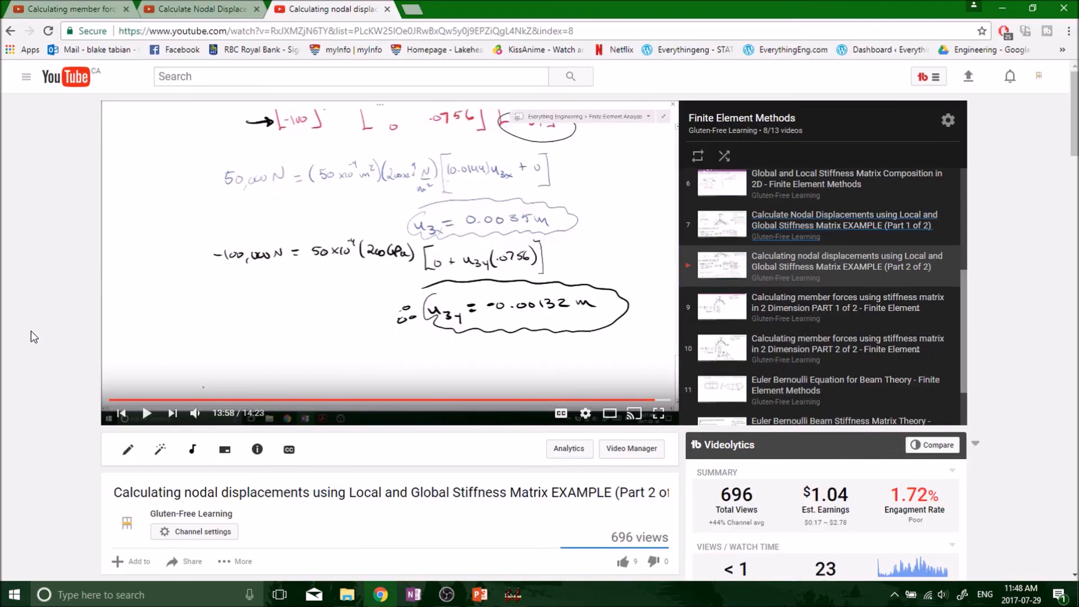
click(513, 595)
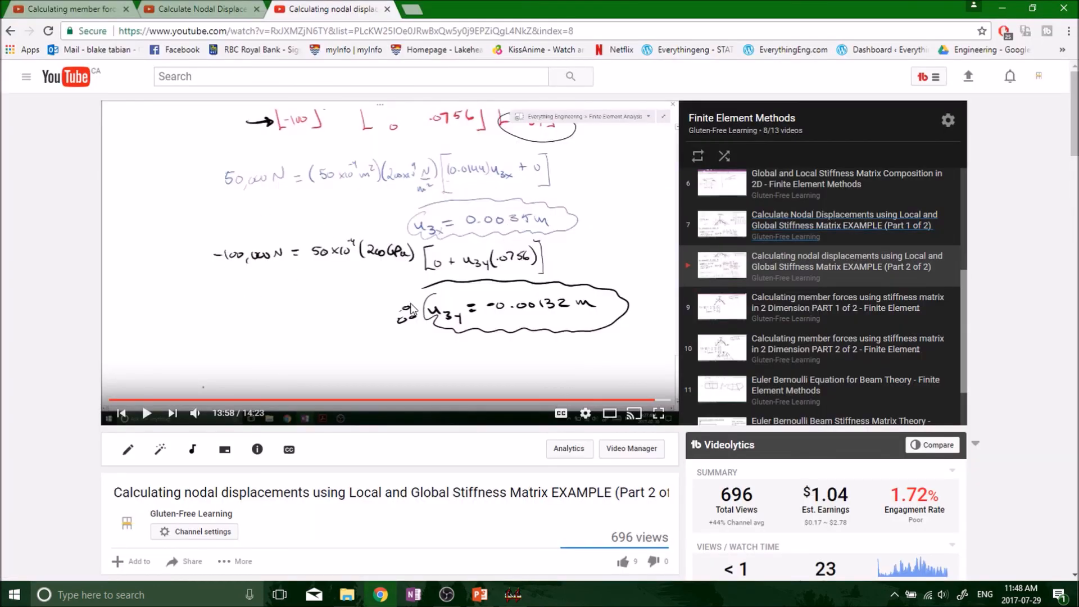
click(512, 595)
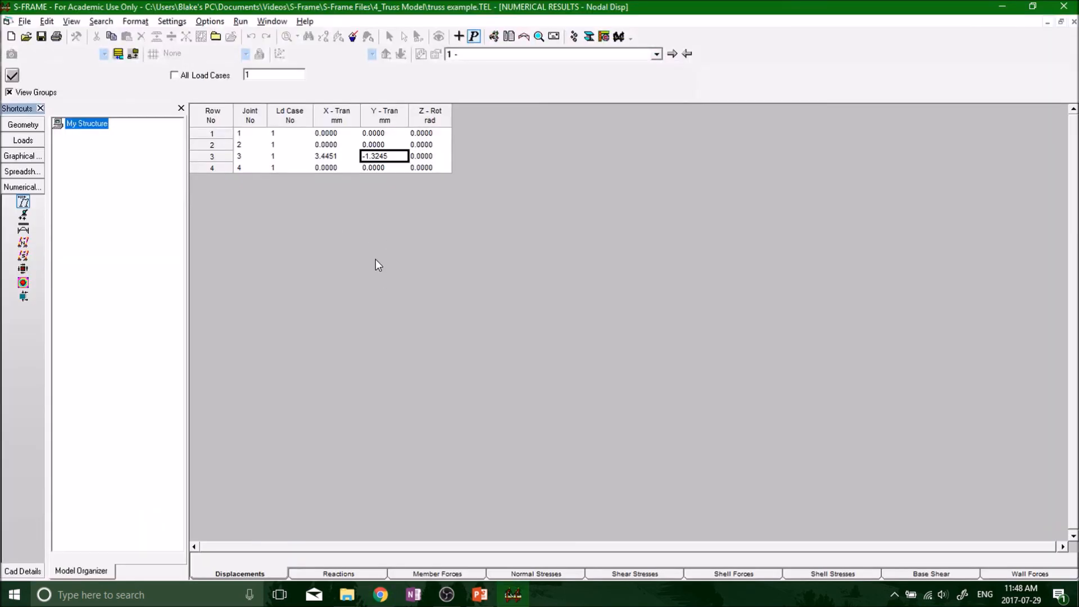